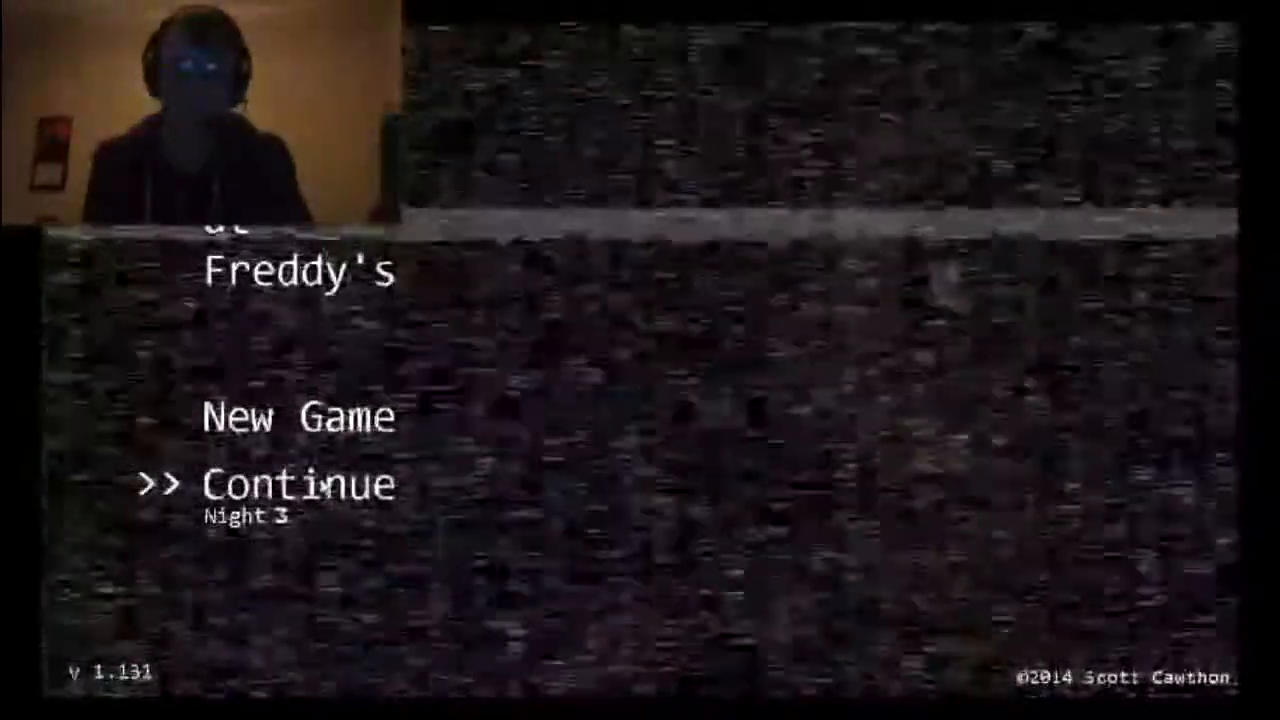
Continue the saved game to start Night 3 from the title screen.
click(298, 486)
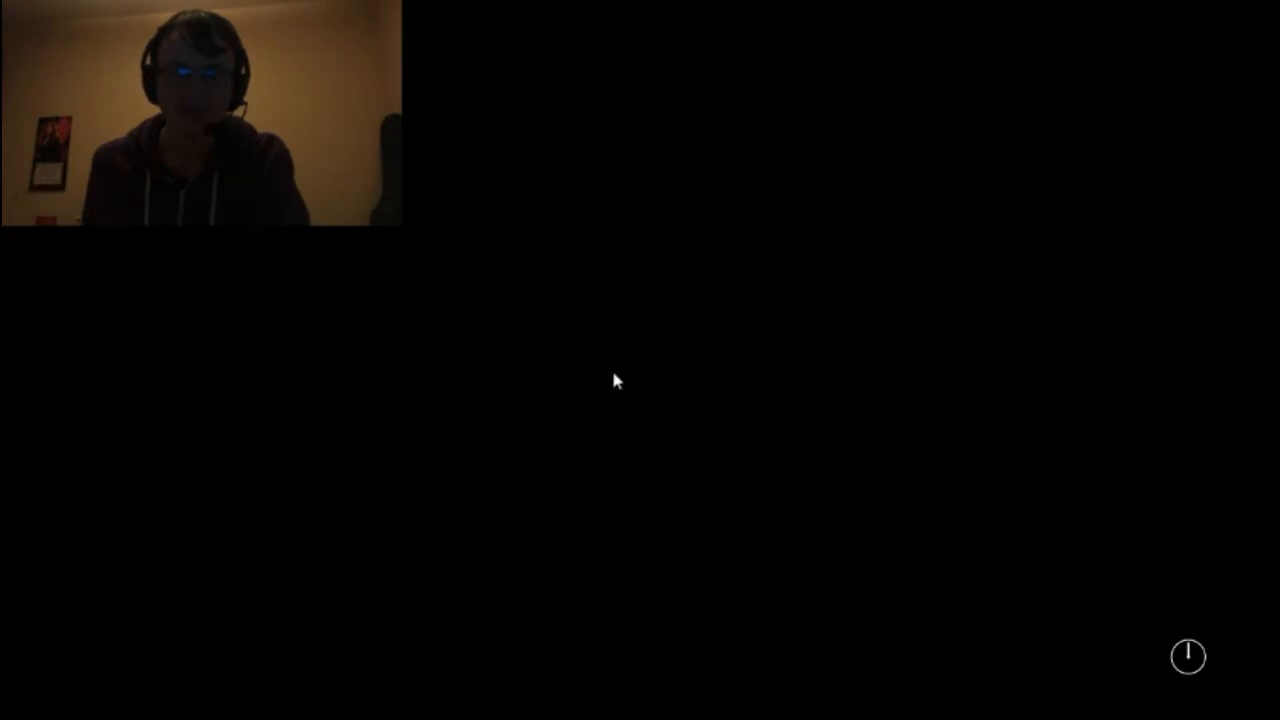
mouse_move(688, 436)
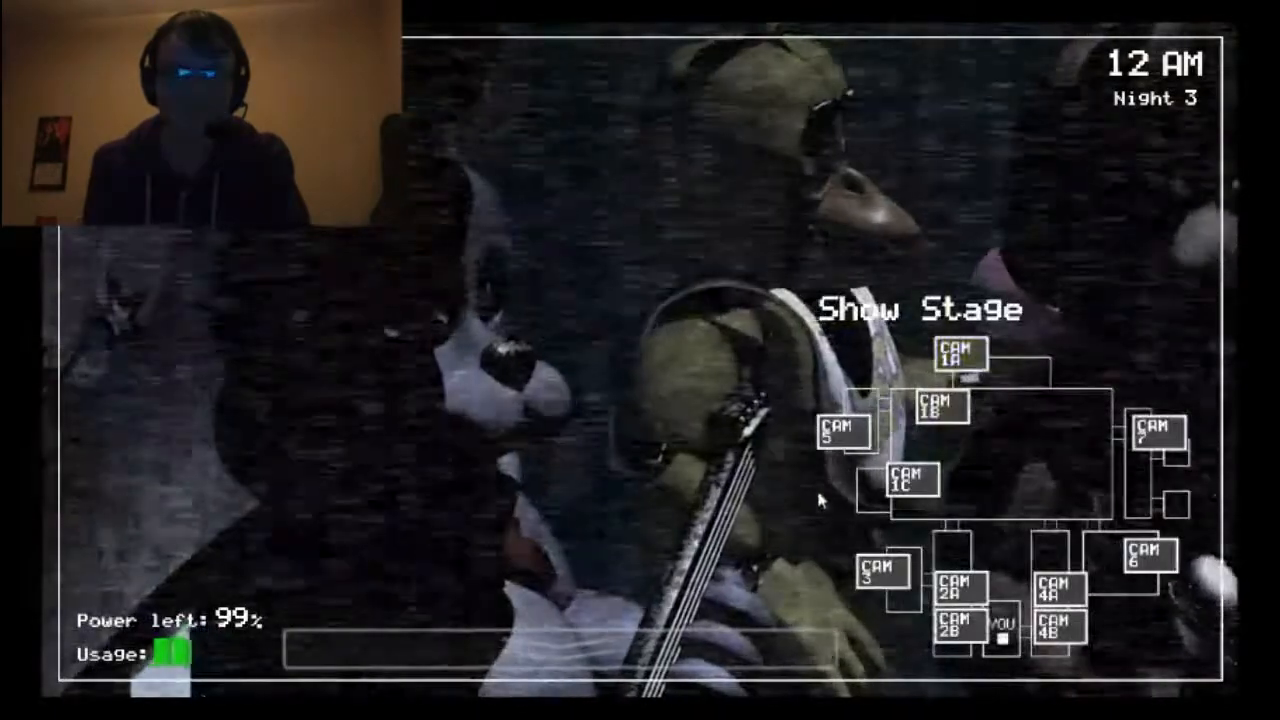
Check the Dining Area, Show Stage and Pirate Cove cameras at 12 AM, then lower the monitor.
click(940, 408)
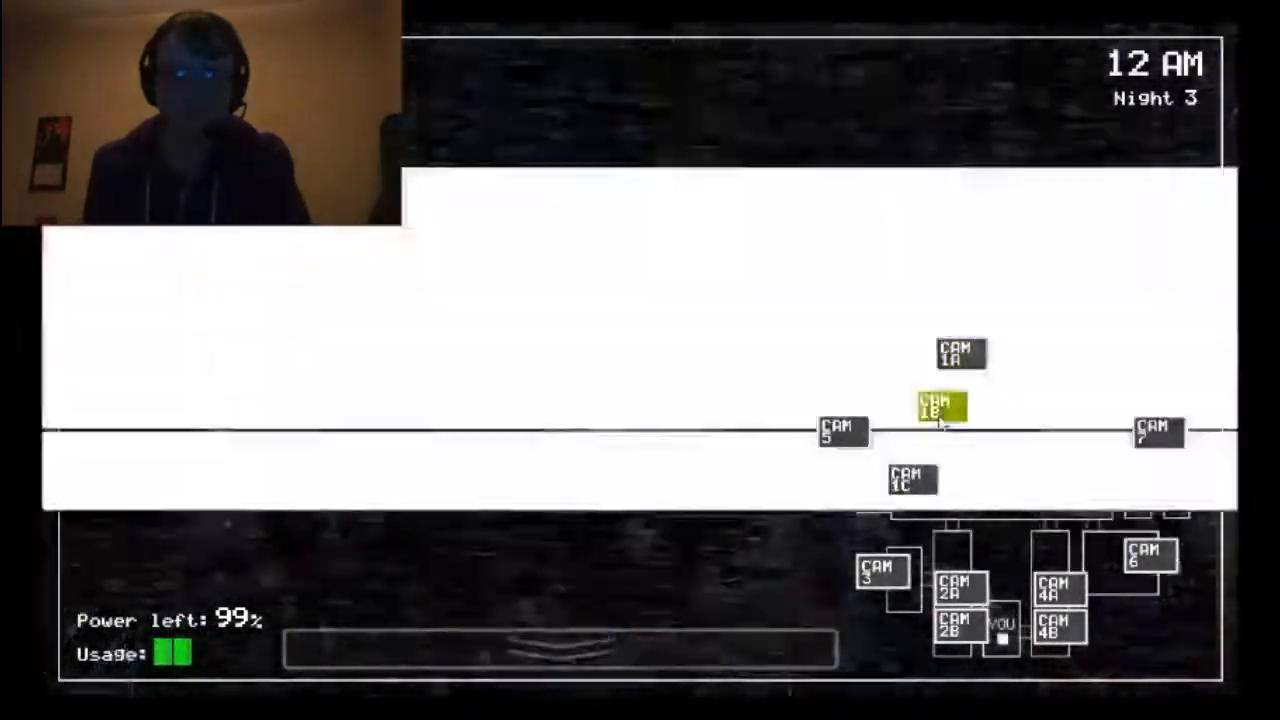
click(560, 650)
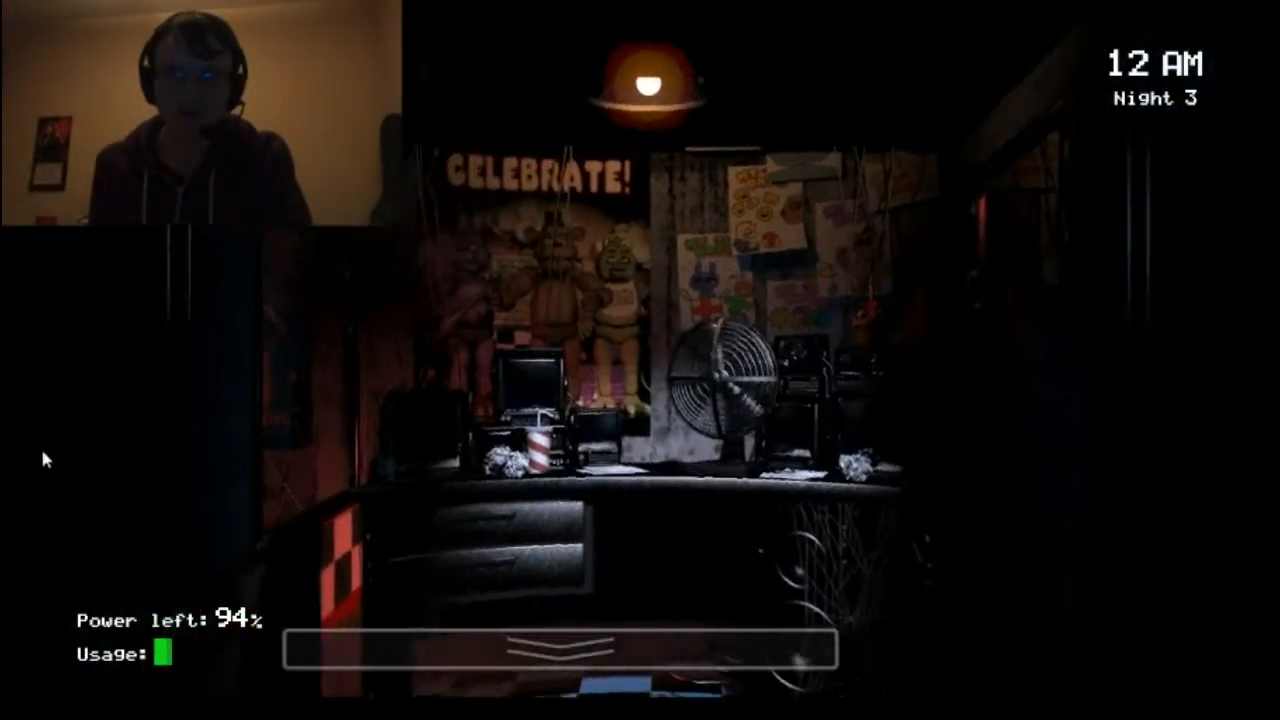
click(560, 648)
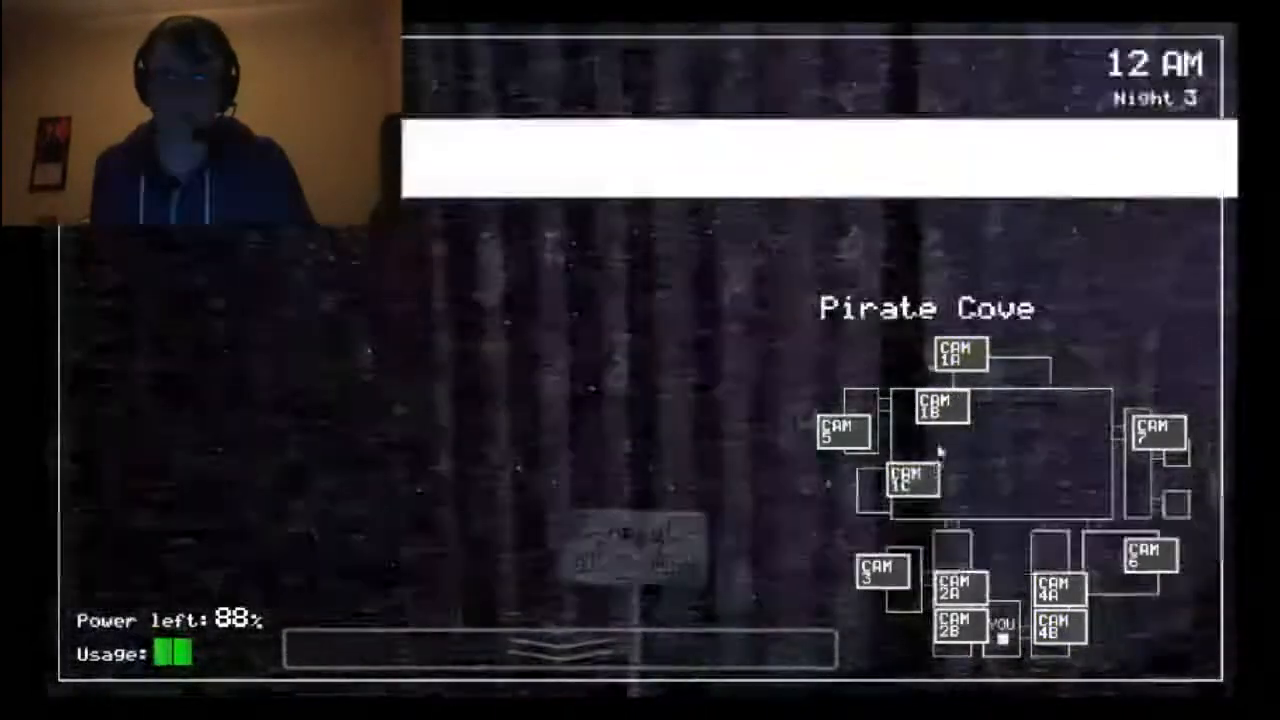
click(956, 356)
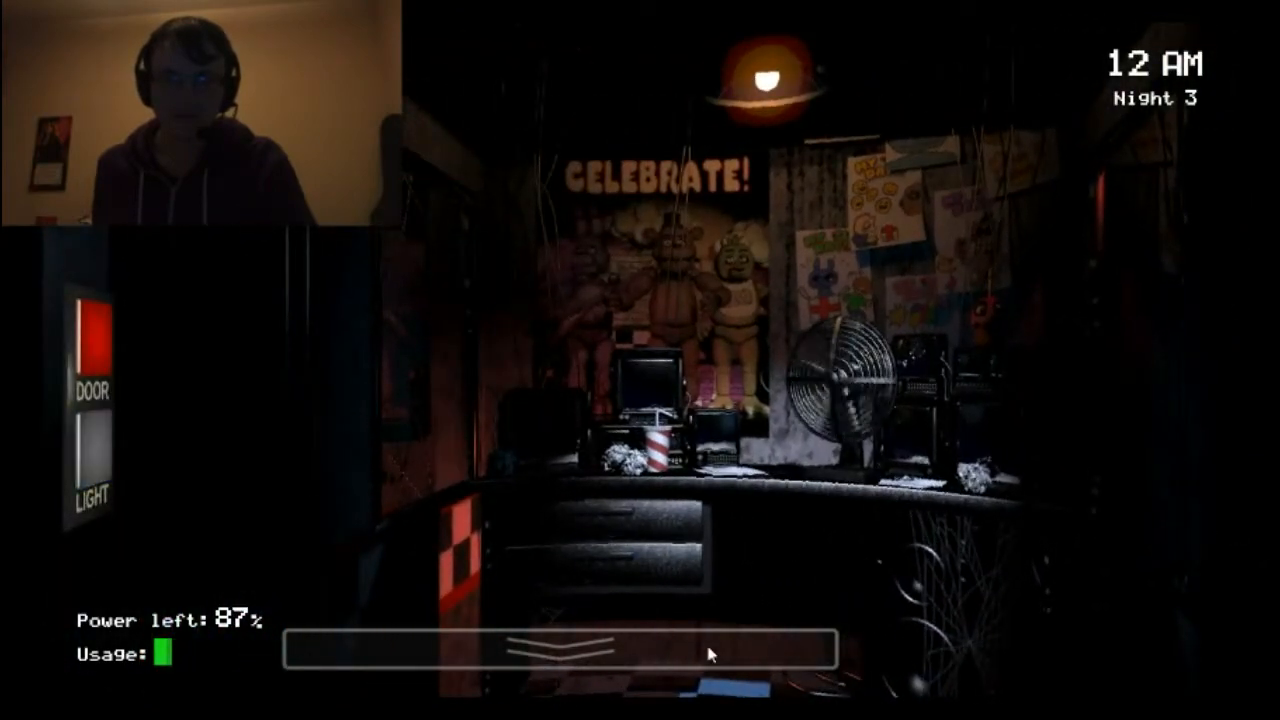
Raise the monitor and cycle Show Stage, Pirate Cove and East Hall cameras around 1 AM.
click(560, 650)
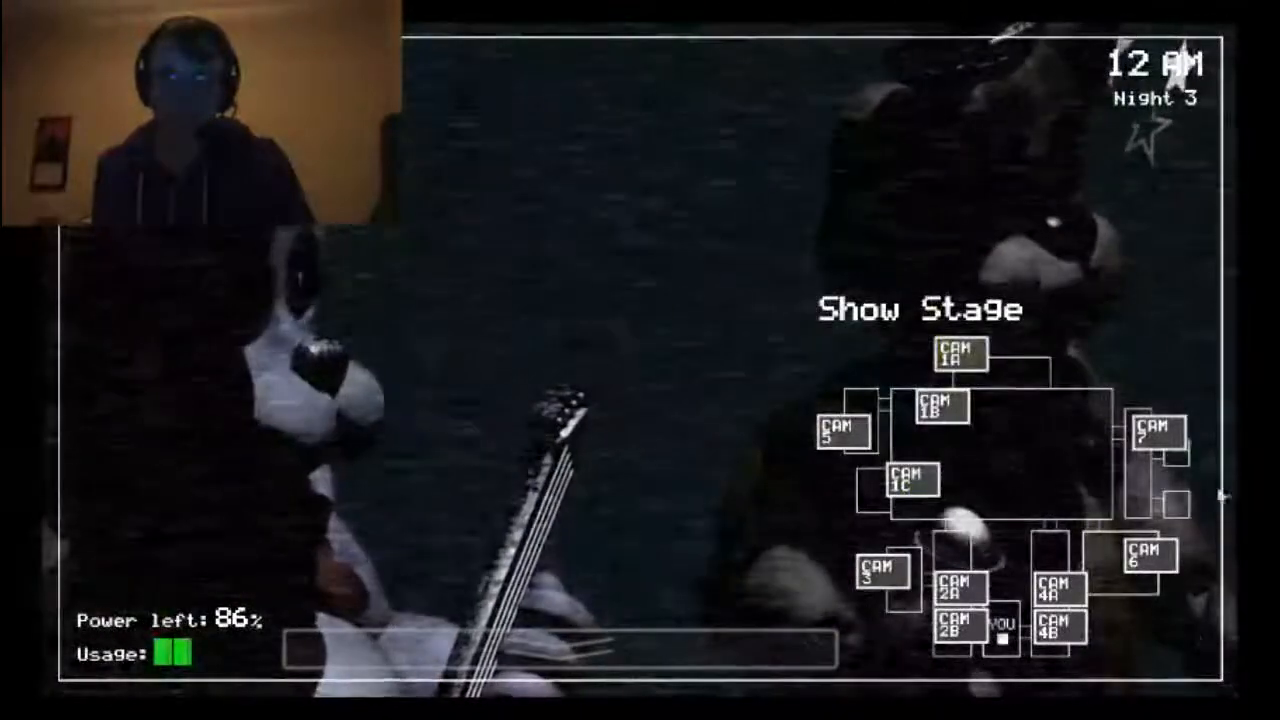
click(1052, 610)
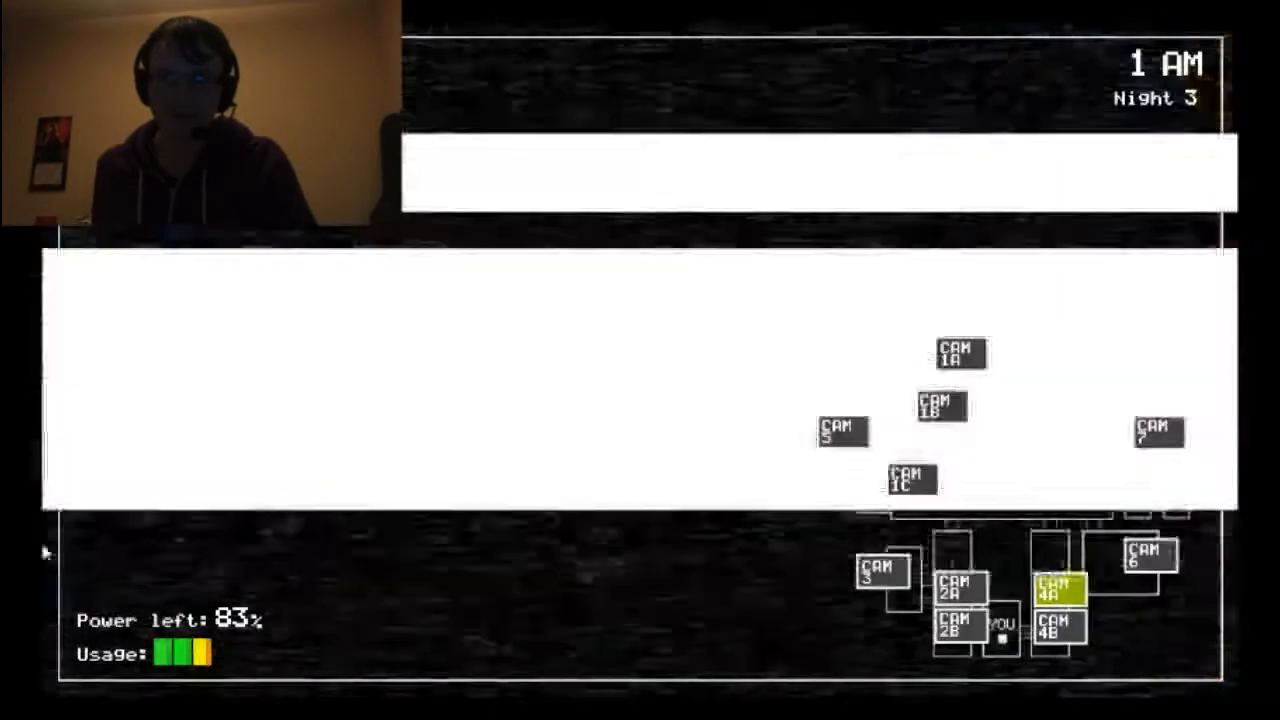
click(958, 352)
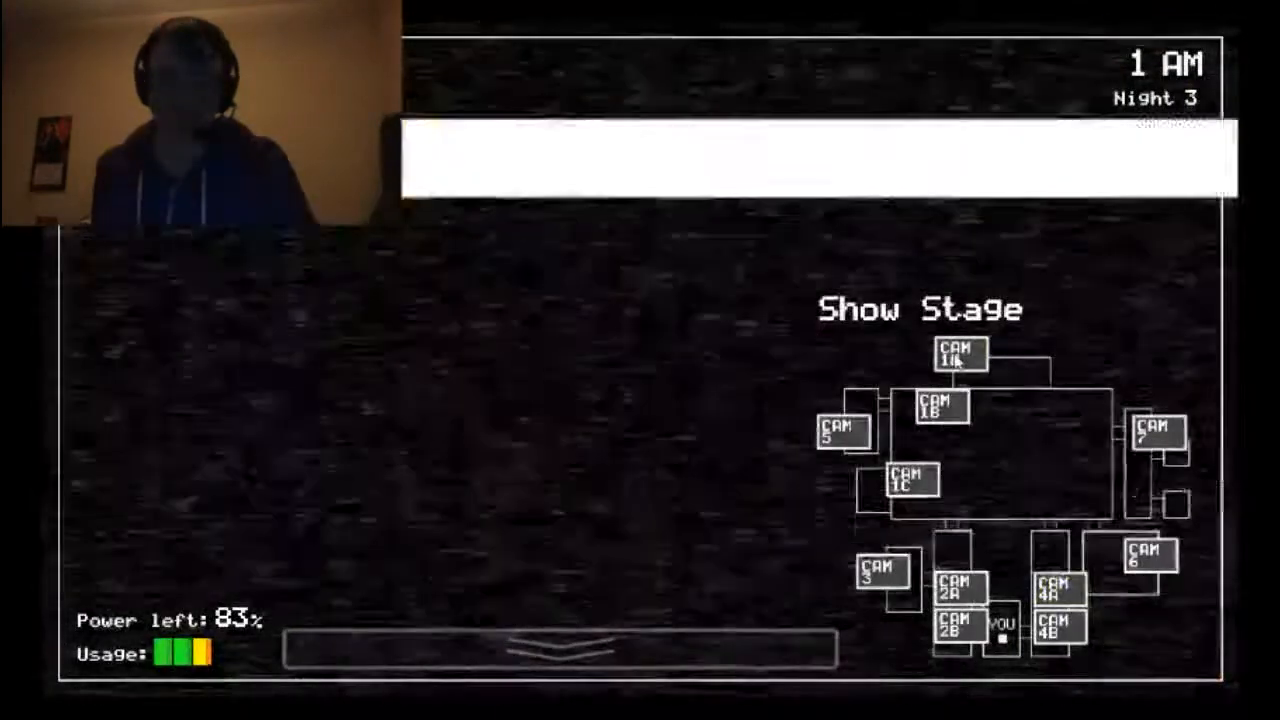
click(908, 480)
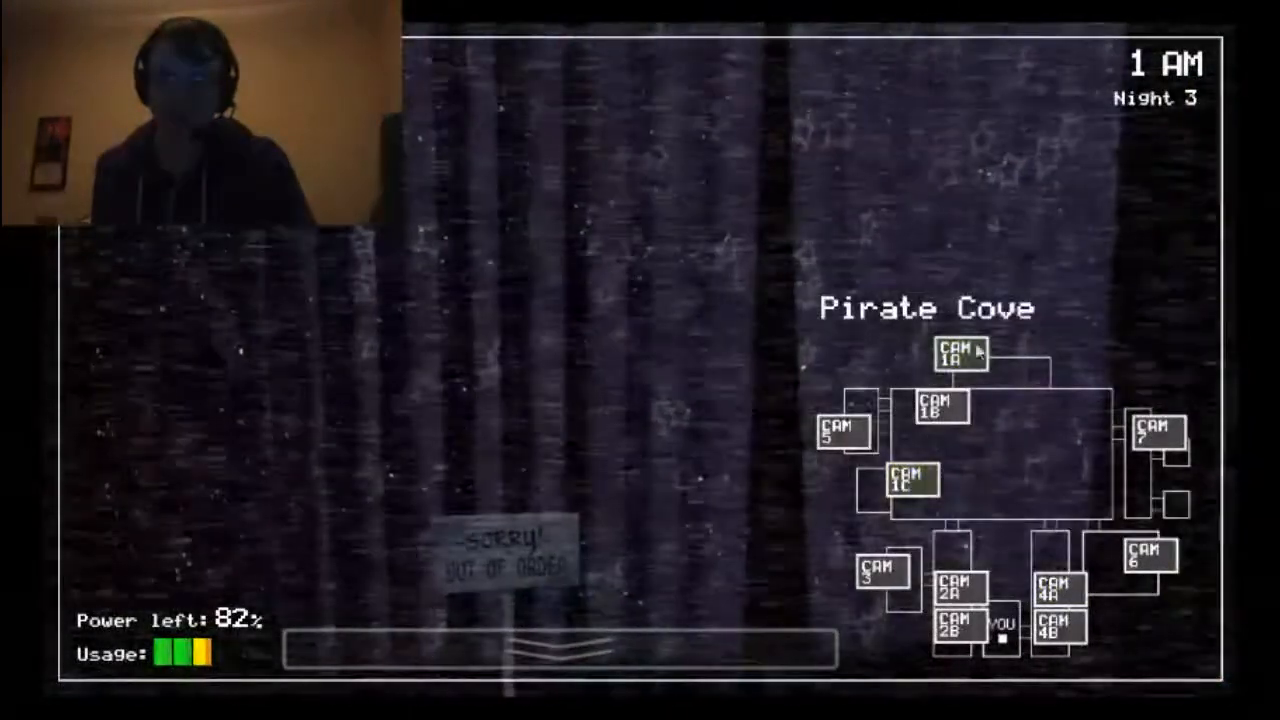
click(956, 354)
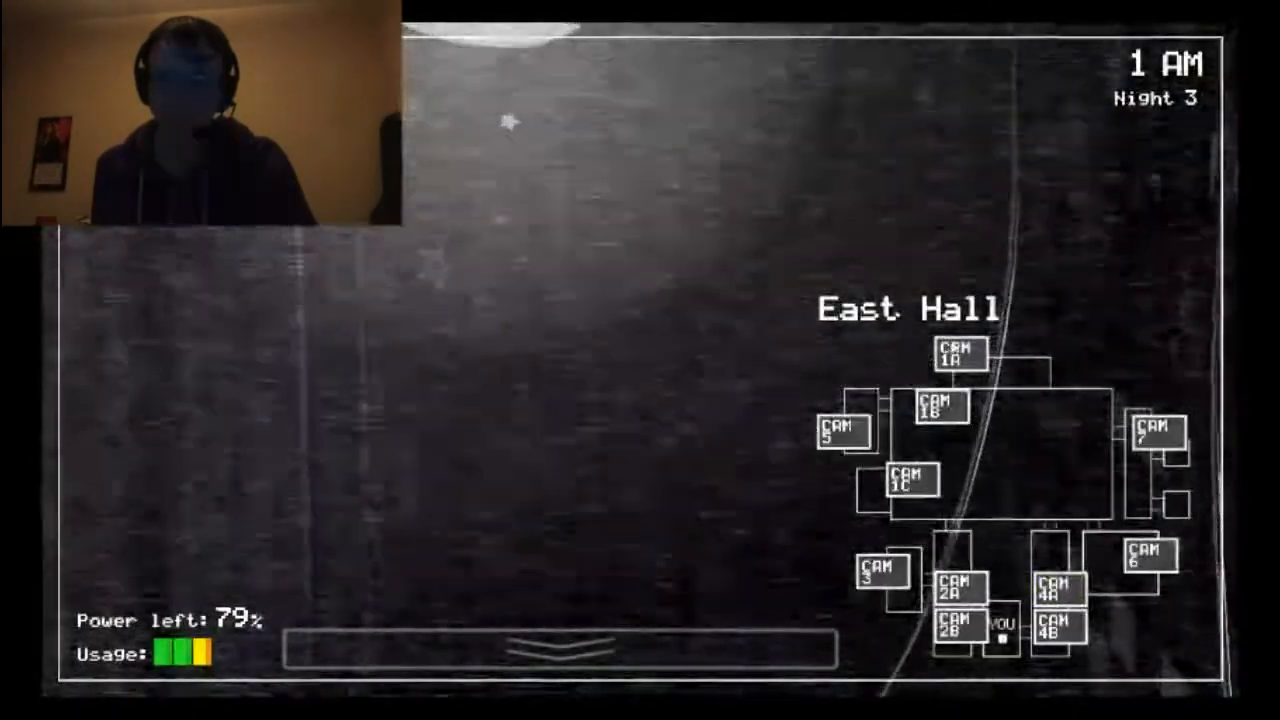
click(1056, 590)
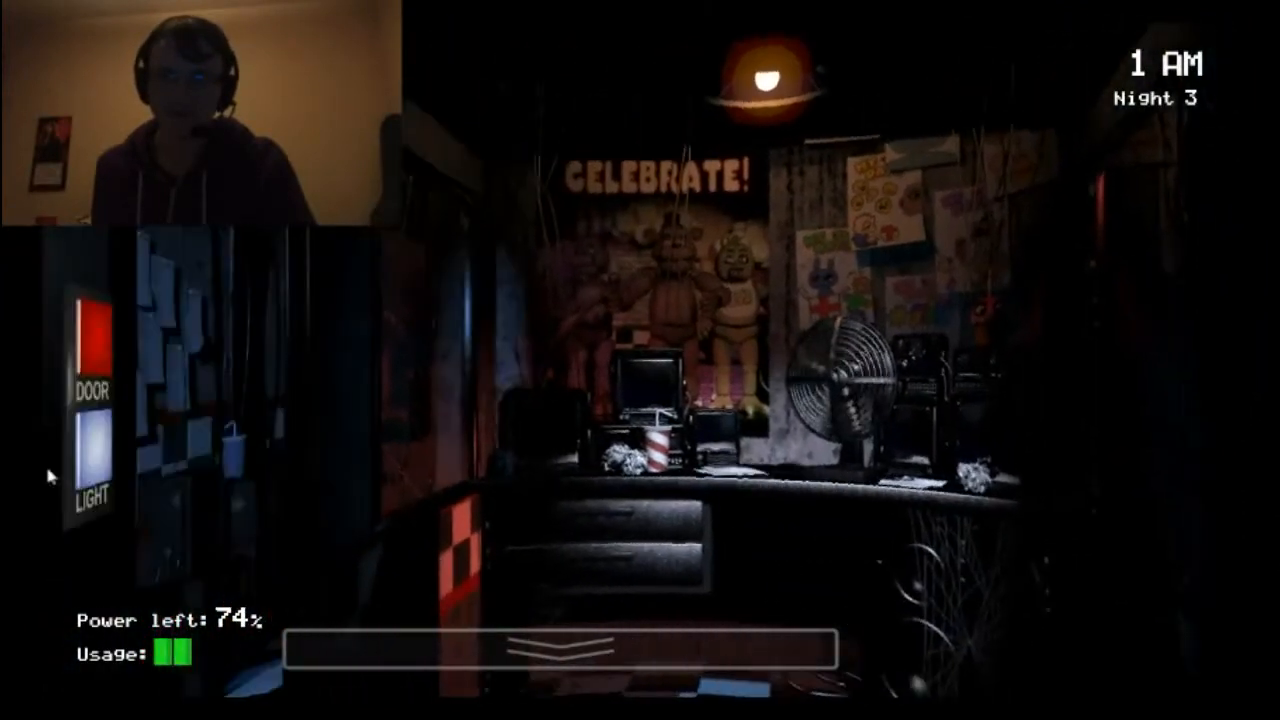
Check Dining Area and Show Stage, close the right door, then pull up East Hall around 2 AM.
click(92, 460)
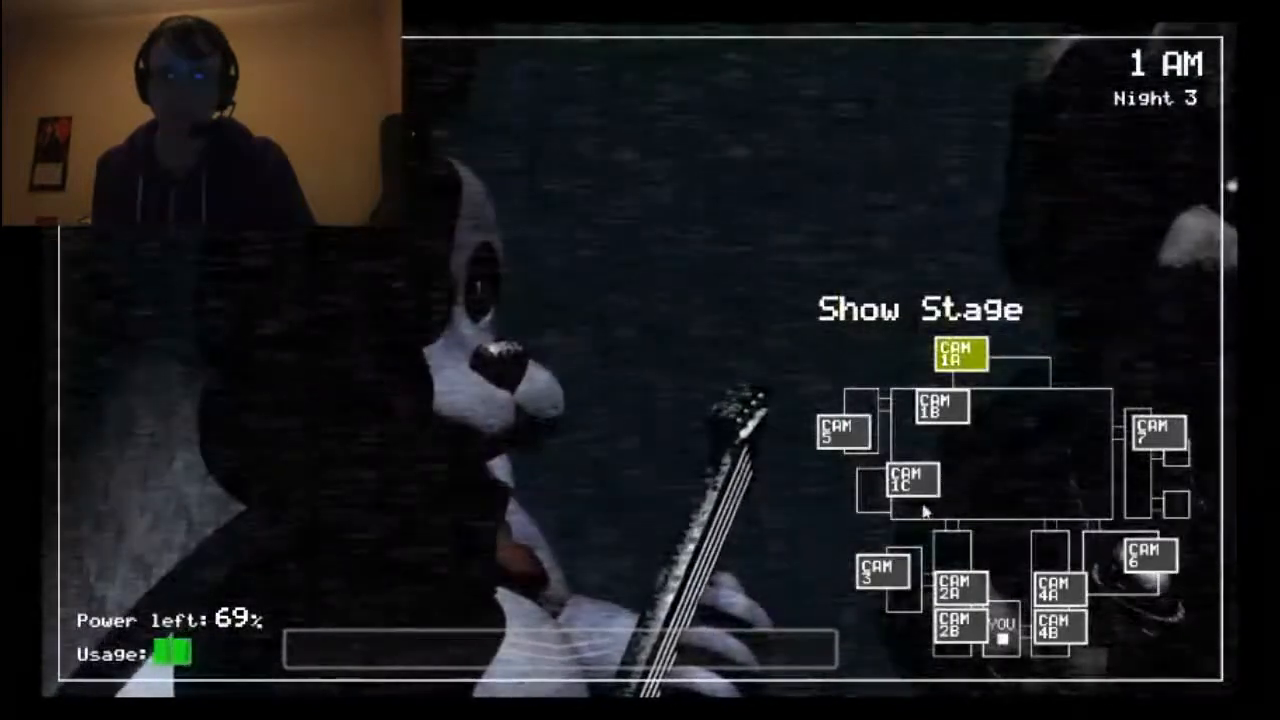
click(936, 408)
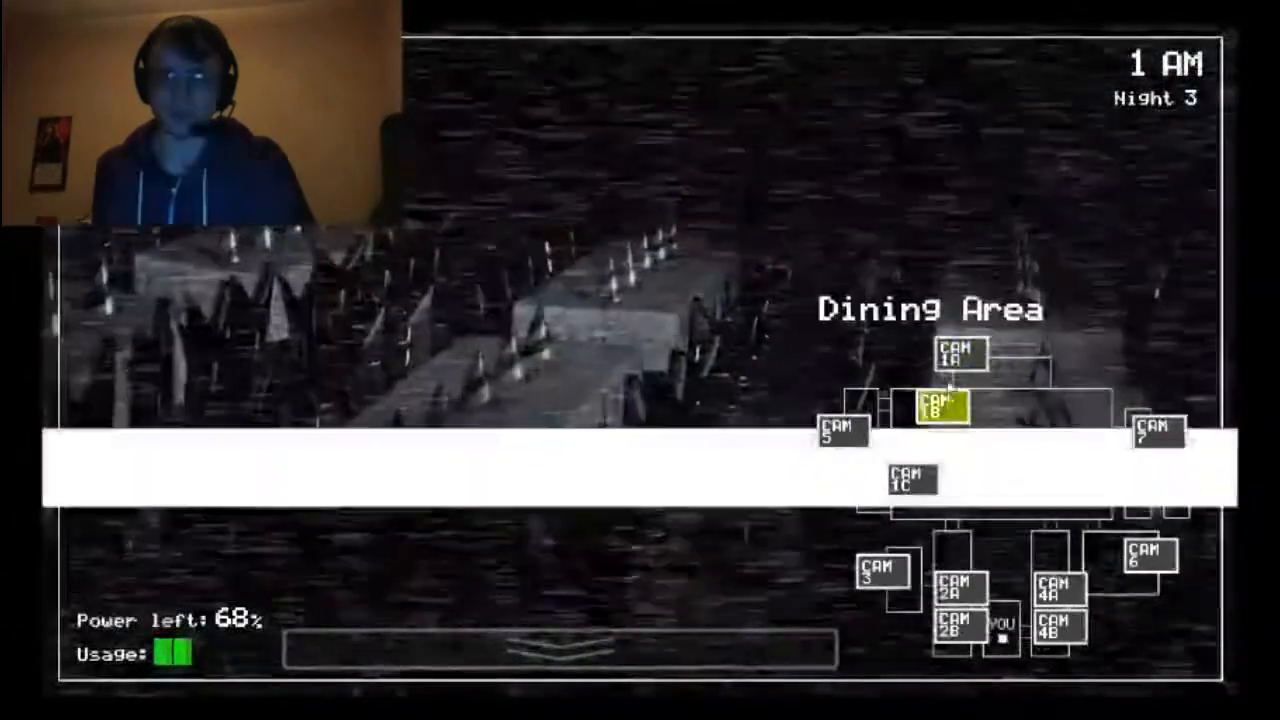
click(960, 352)
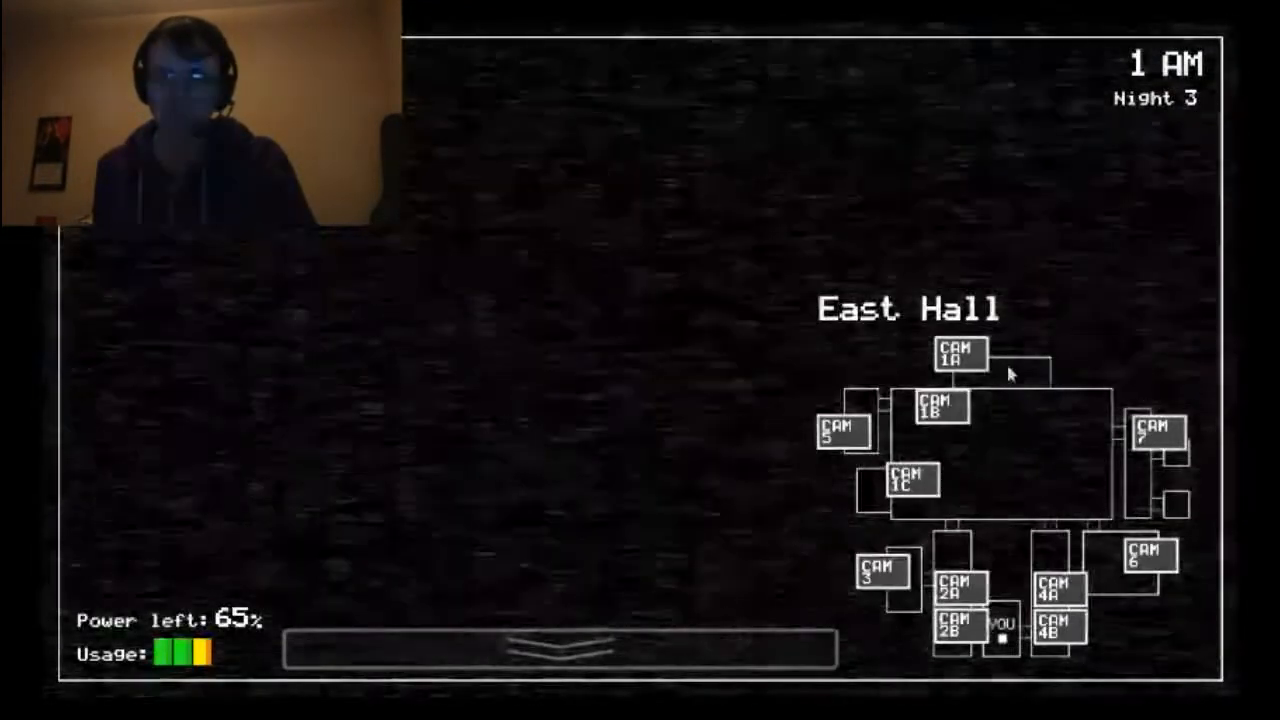
click(958, 354)
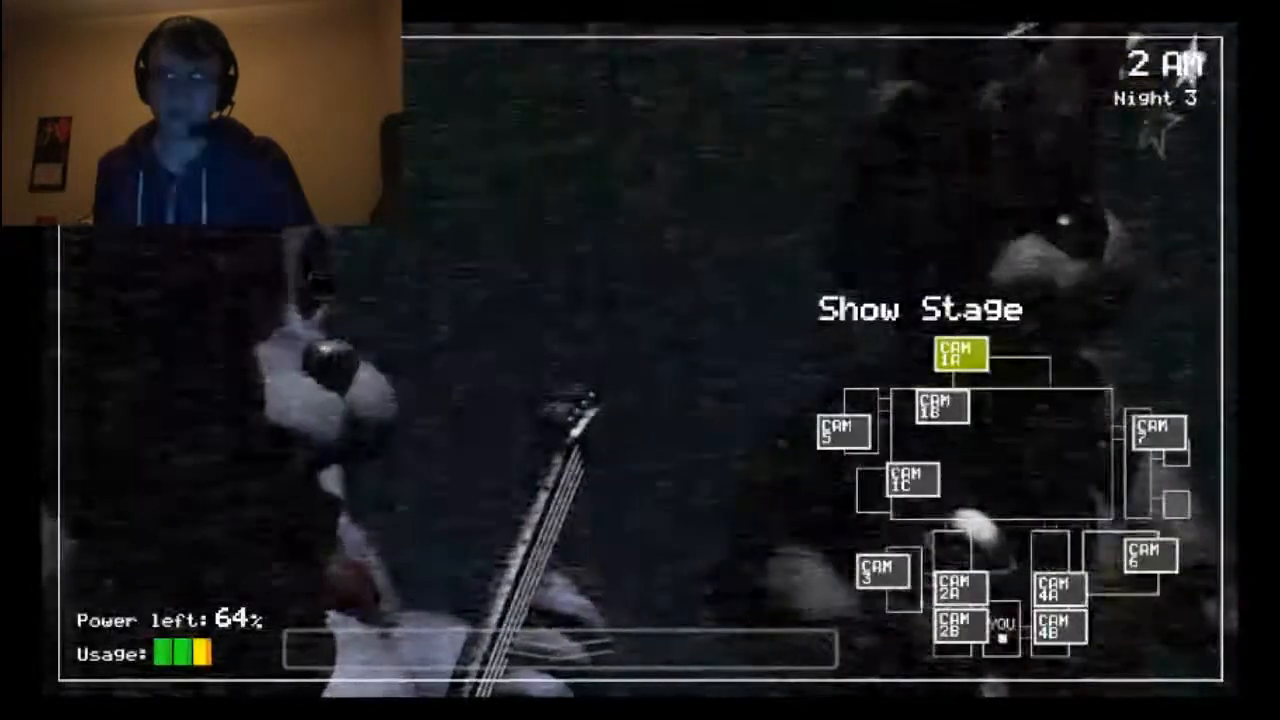
click(640, 680)
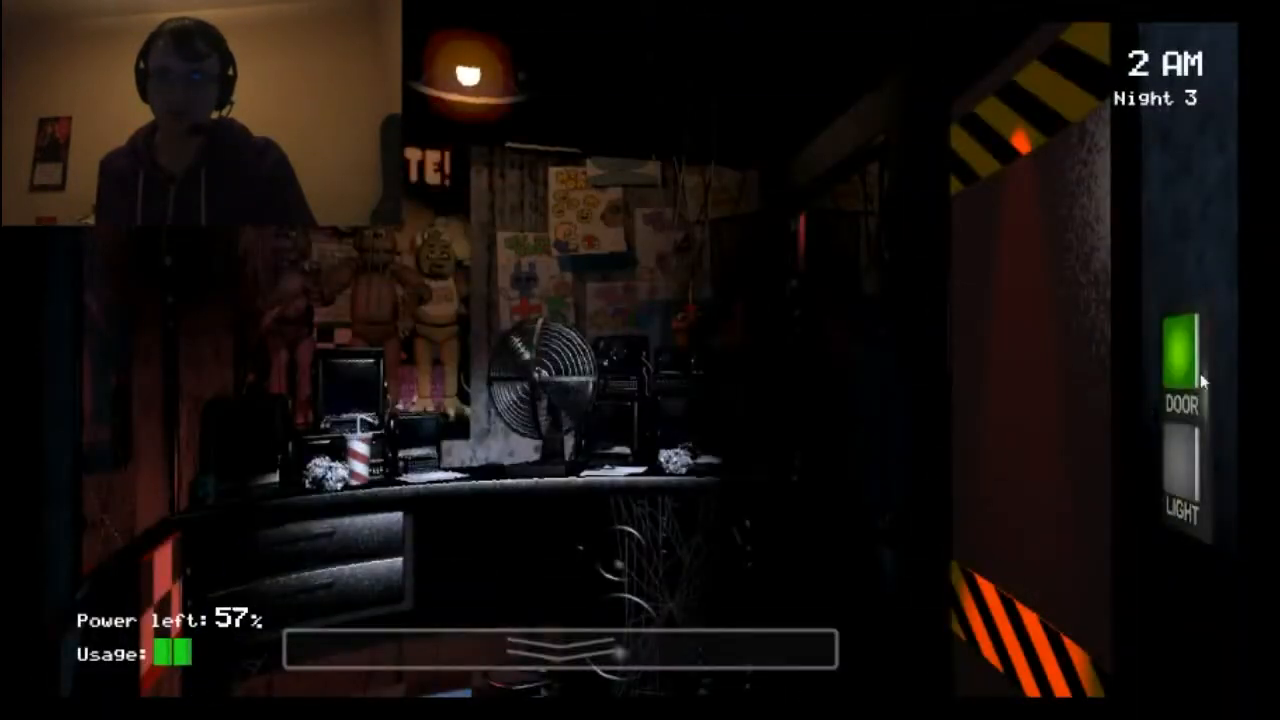
click(1188, 360)
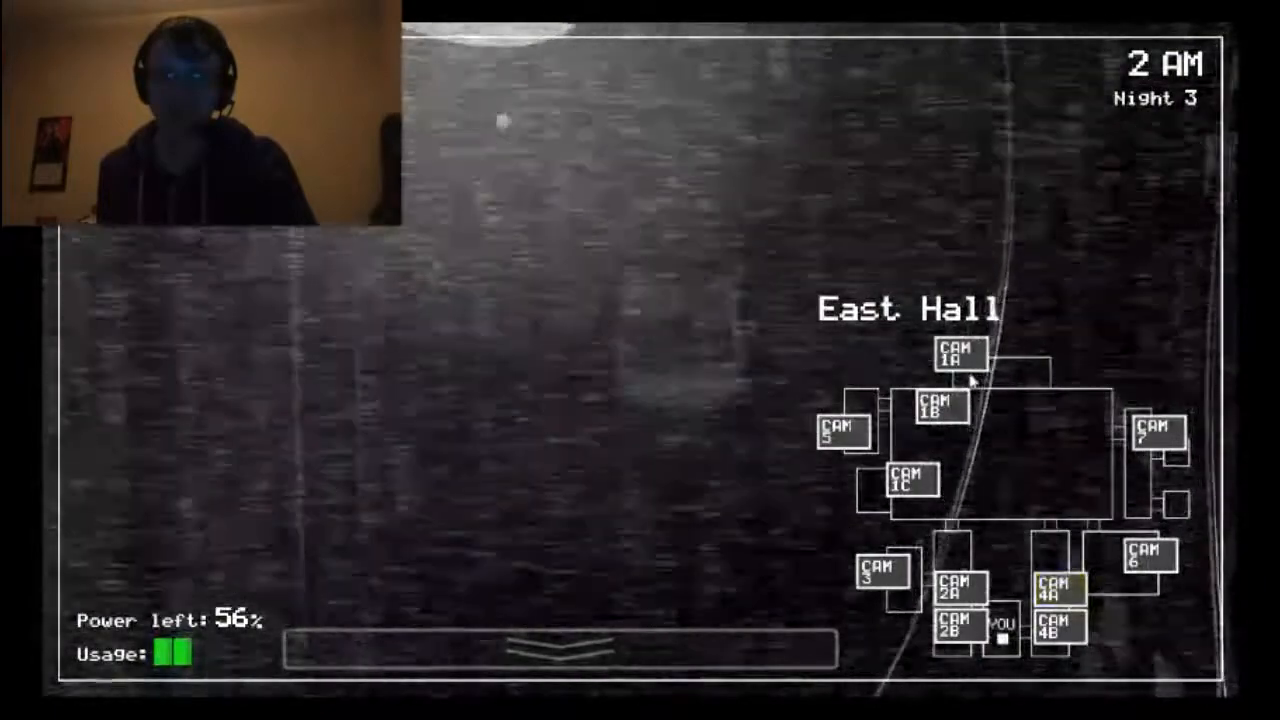
Check the Show Stage and Pirate Cove cameras as Night 3 reaches 3 AM with 43% power.
click(958, 356)
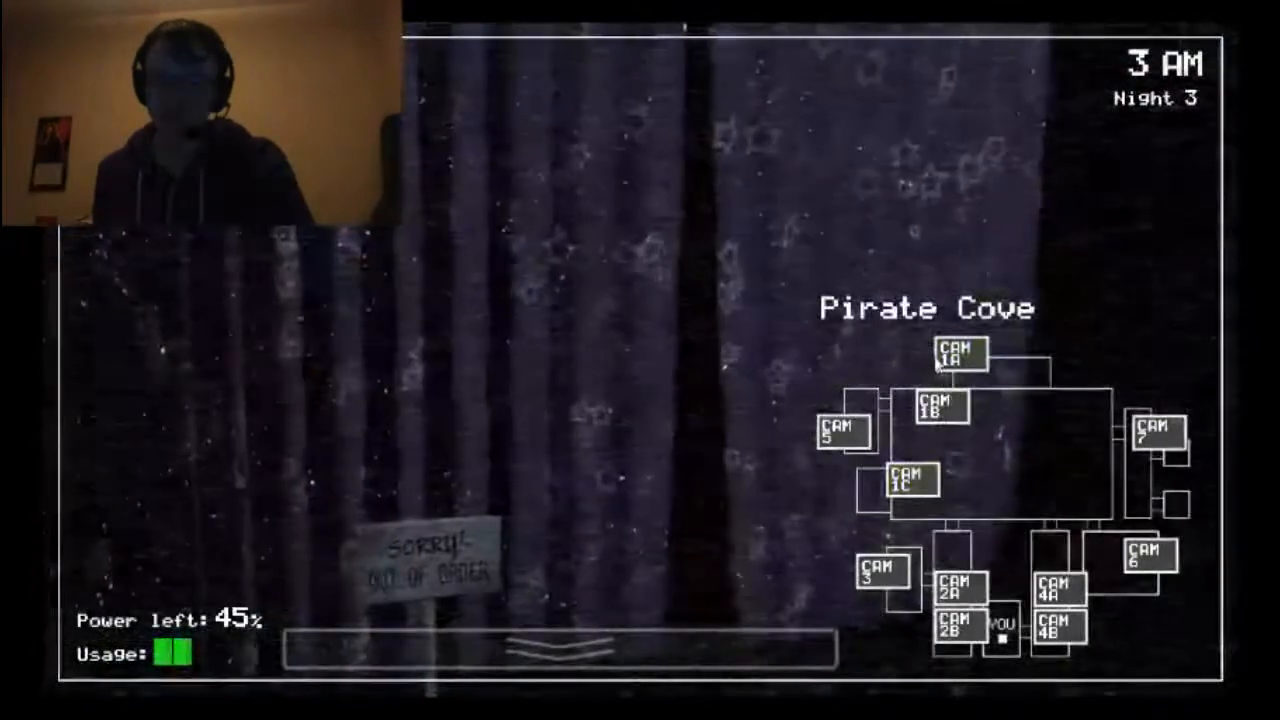
click(958, 354)
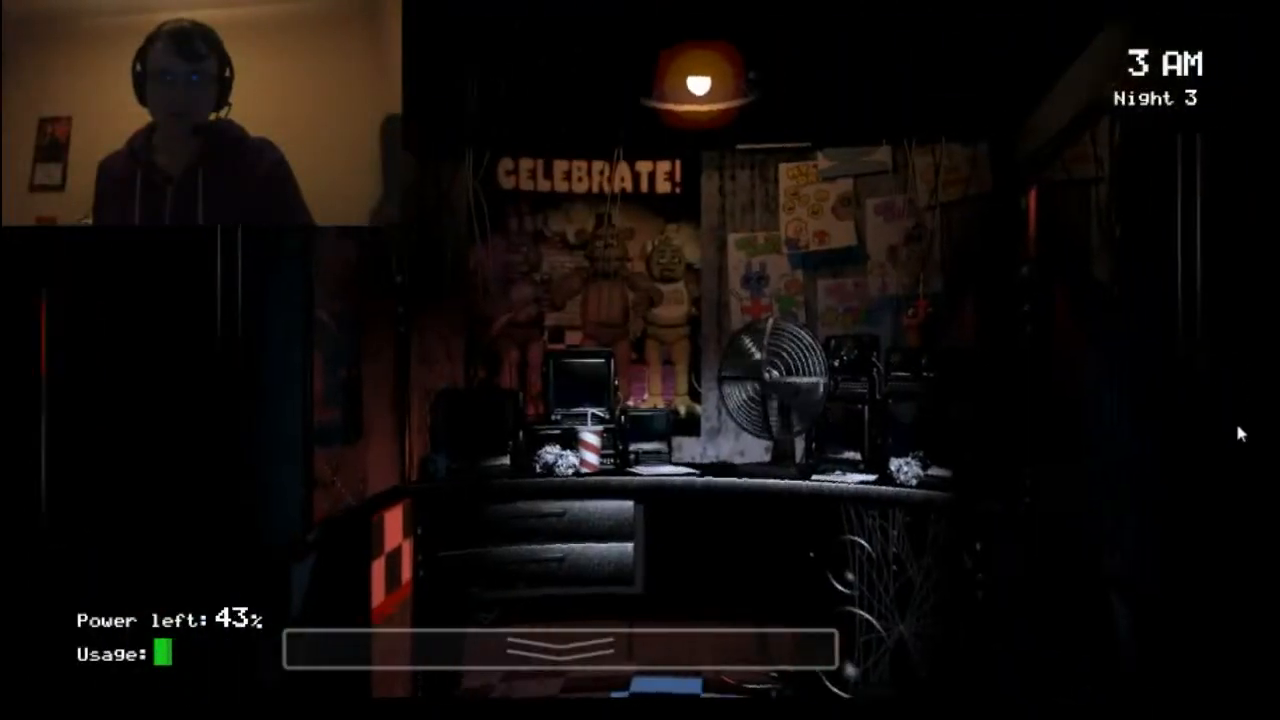
Check the stage camera, light both doorways, then check Pirate Cove as power falls to 33%.
click(560, 648)
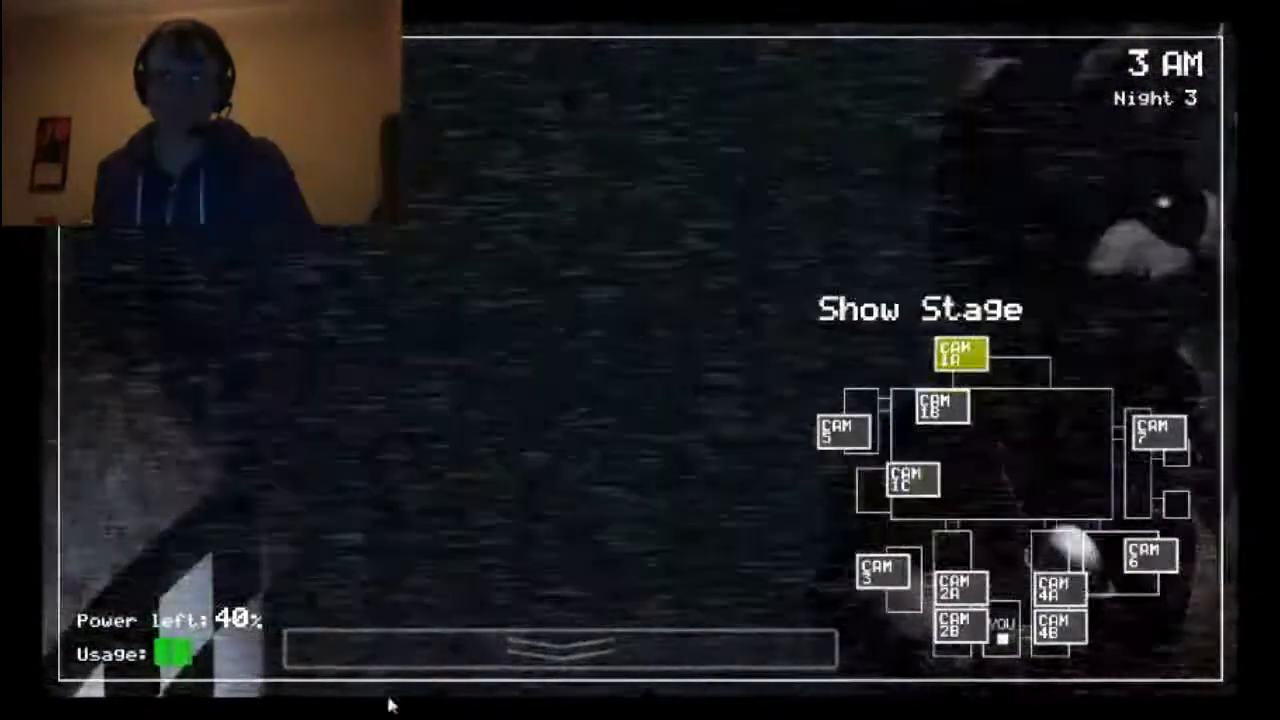
click(556, 648)
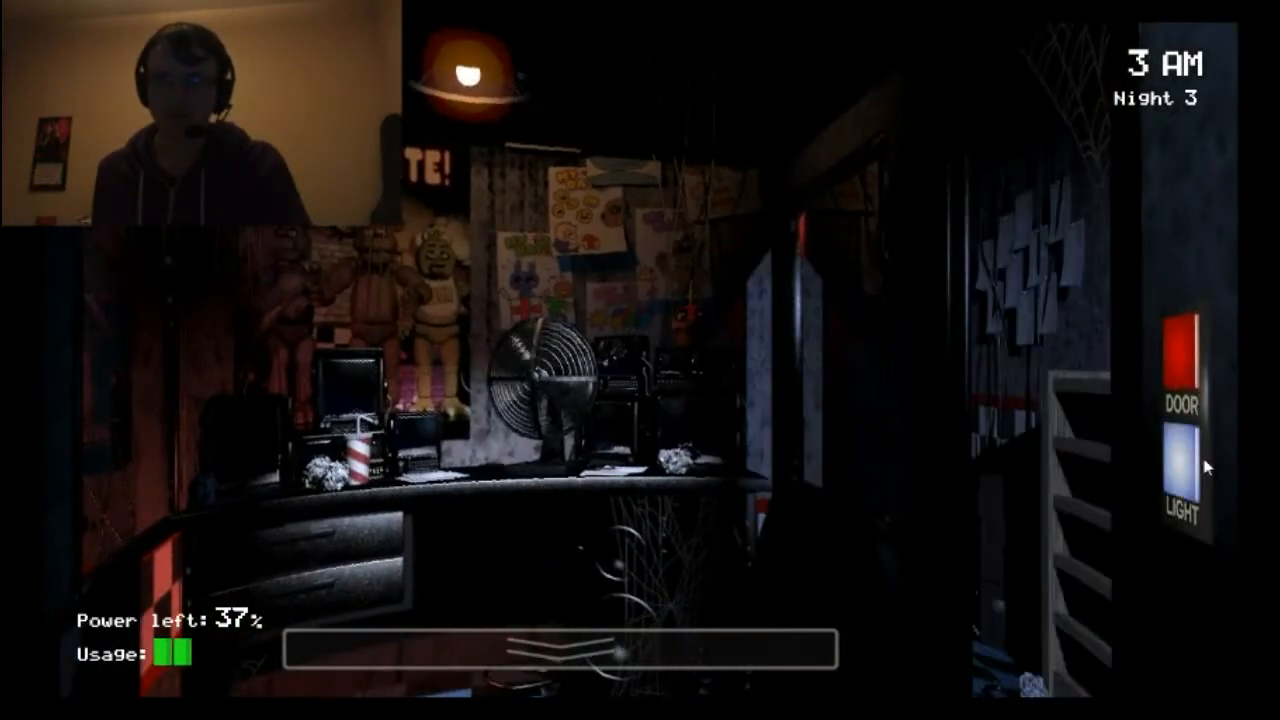
click(556, 660)
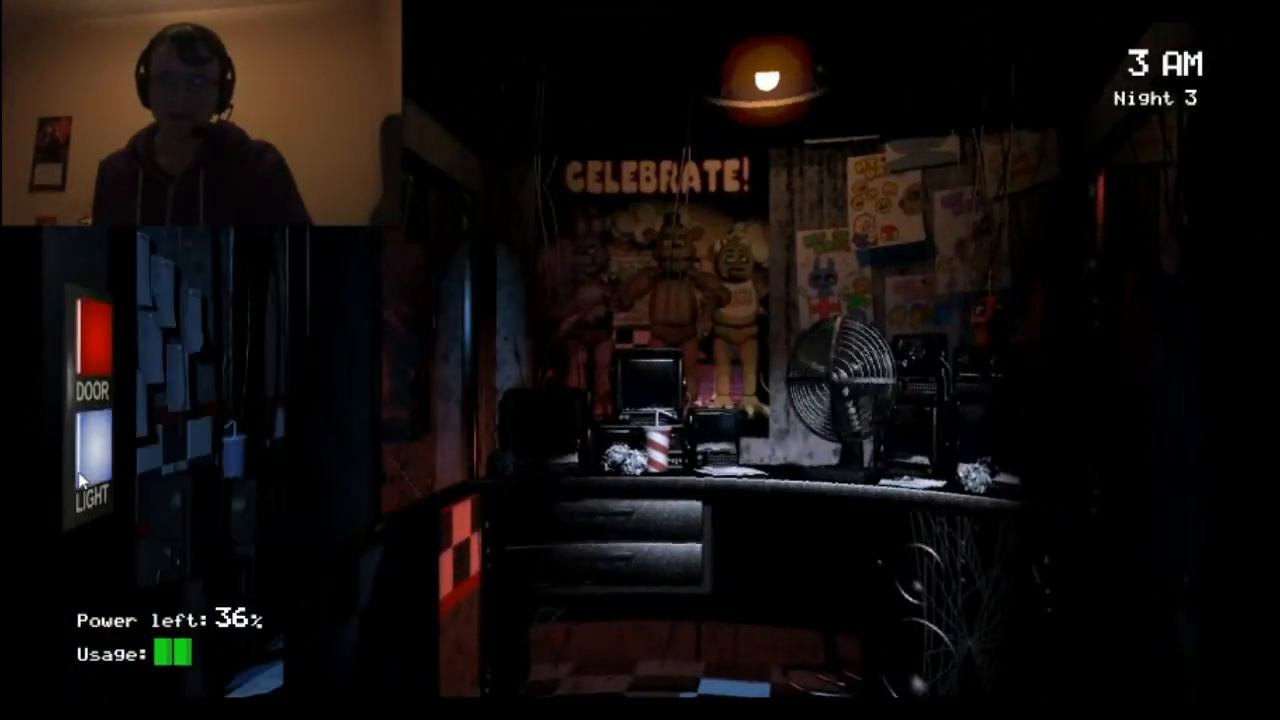
click(650, 660)
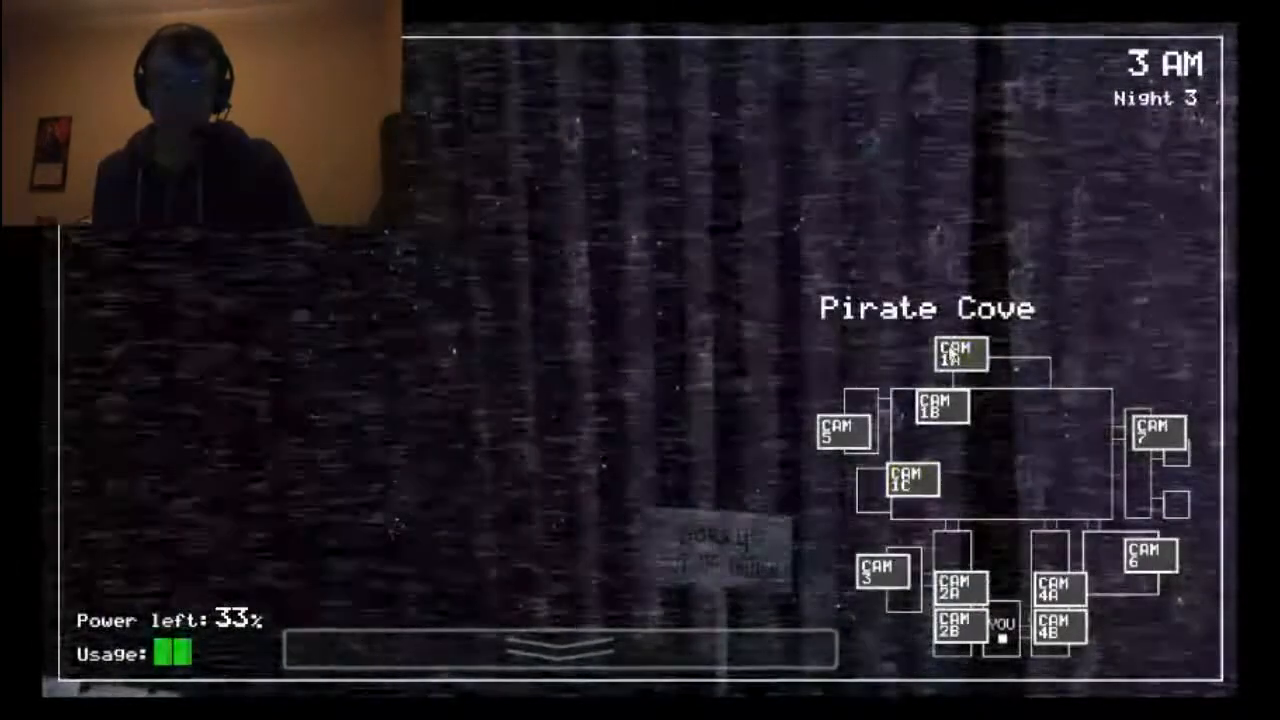
click(564, 650)
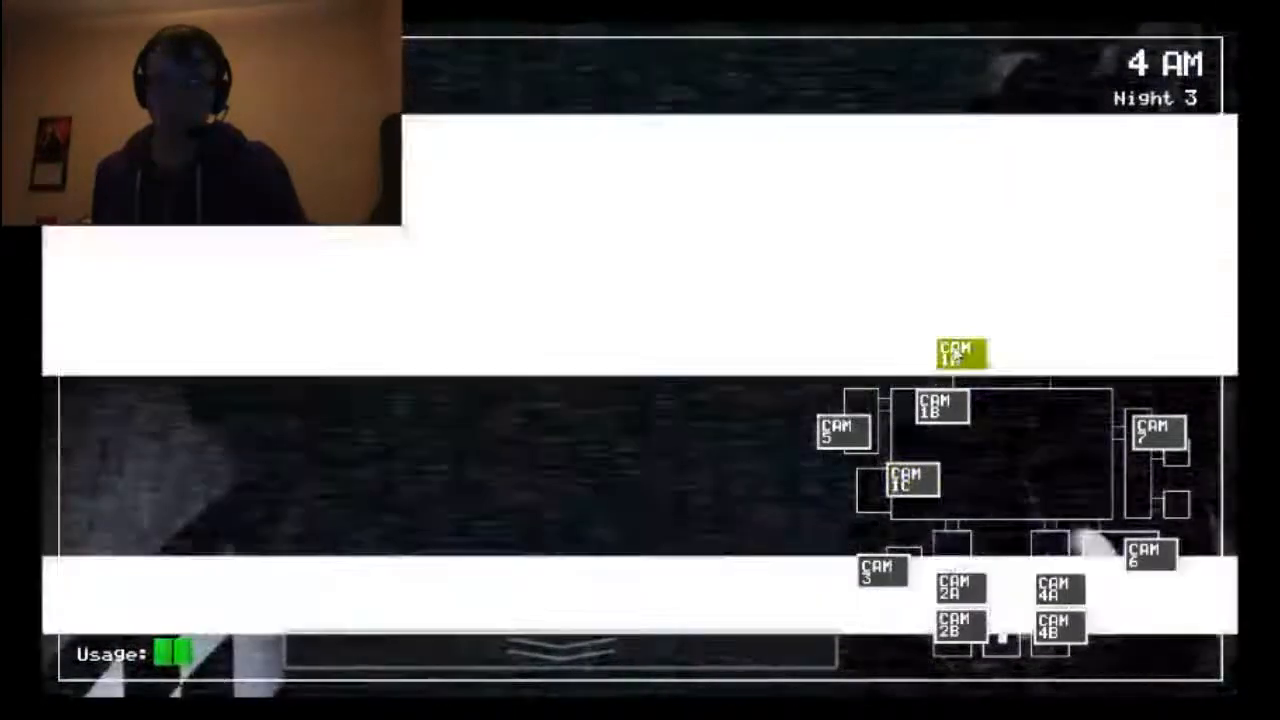
Raise the monitor, then light the left and right doorways at 4 AM with 17% power.
click(560, 650)
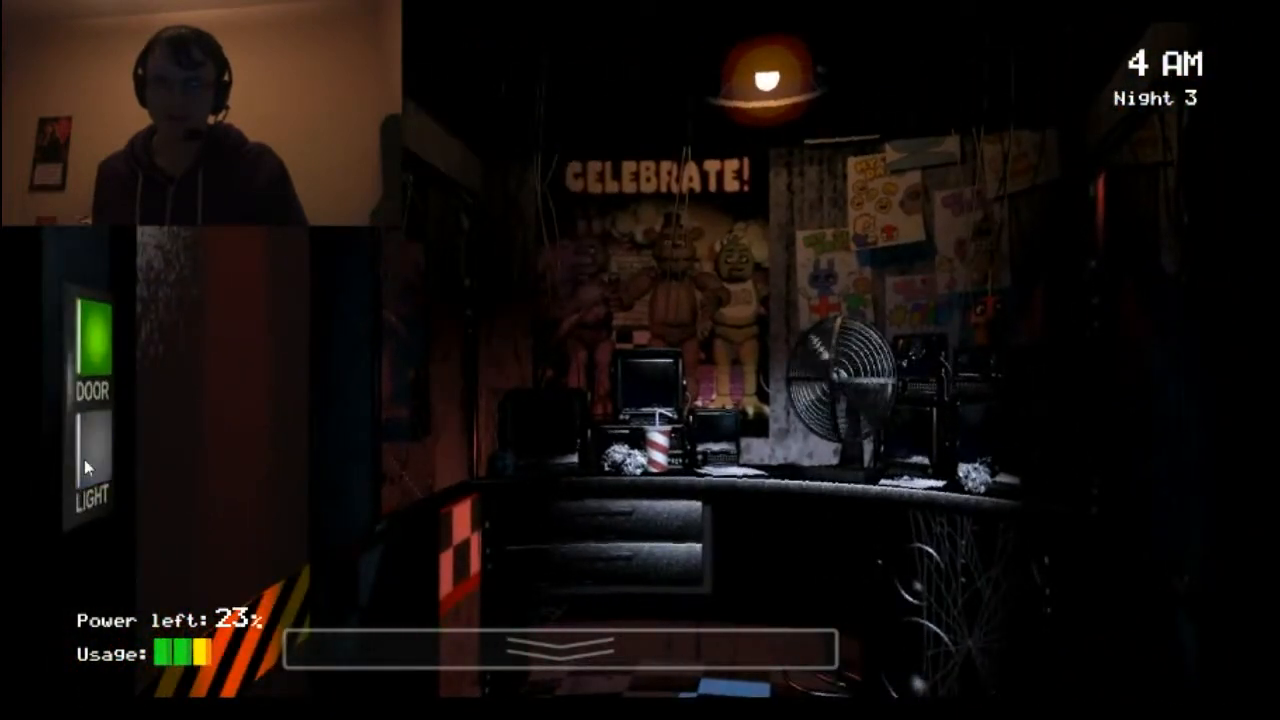
click(90, 344)
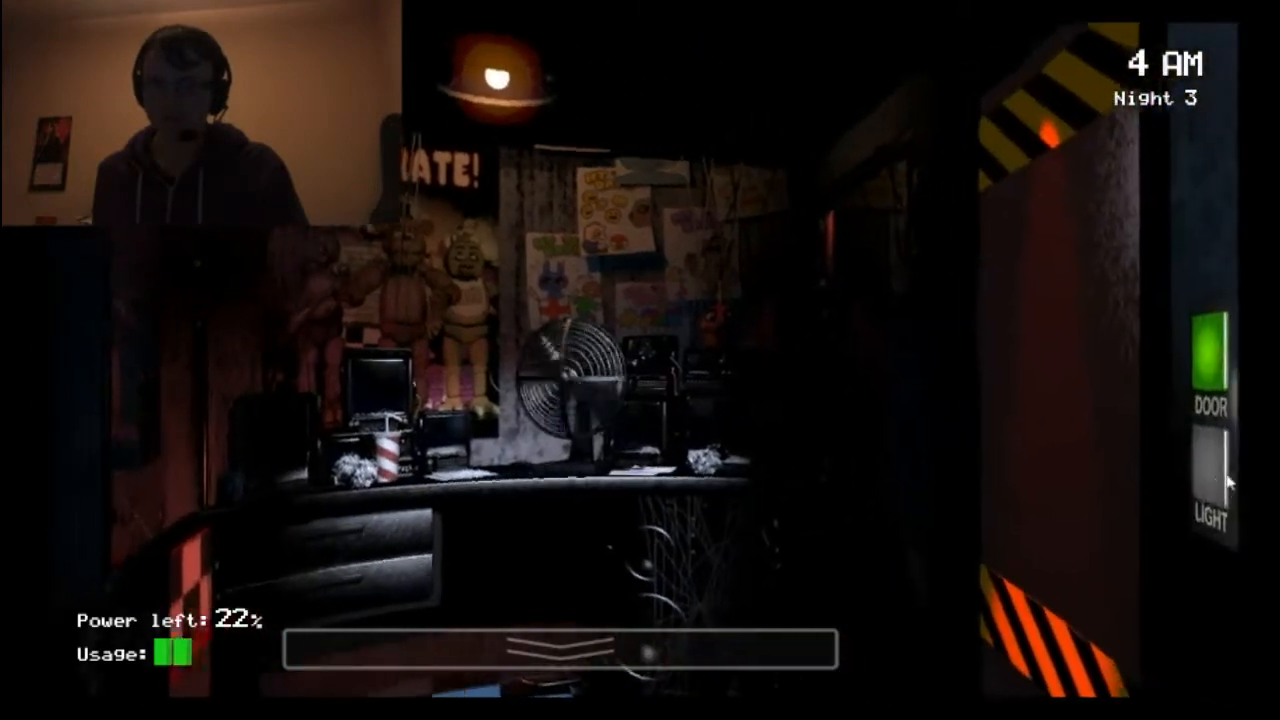
click(1220, 370)
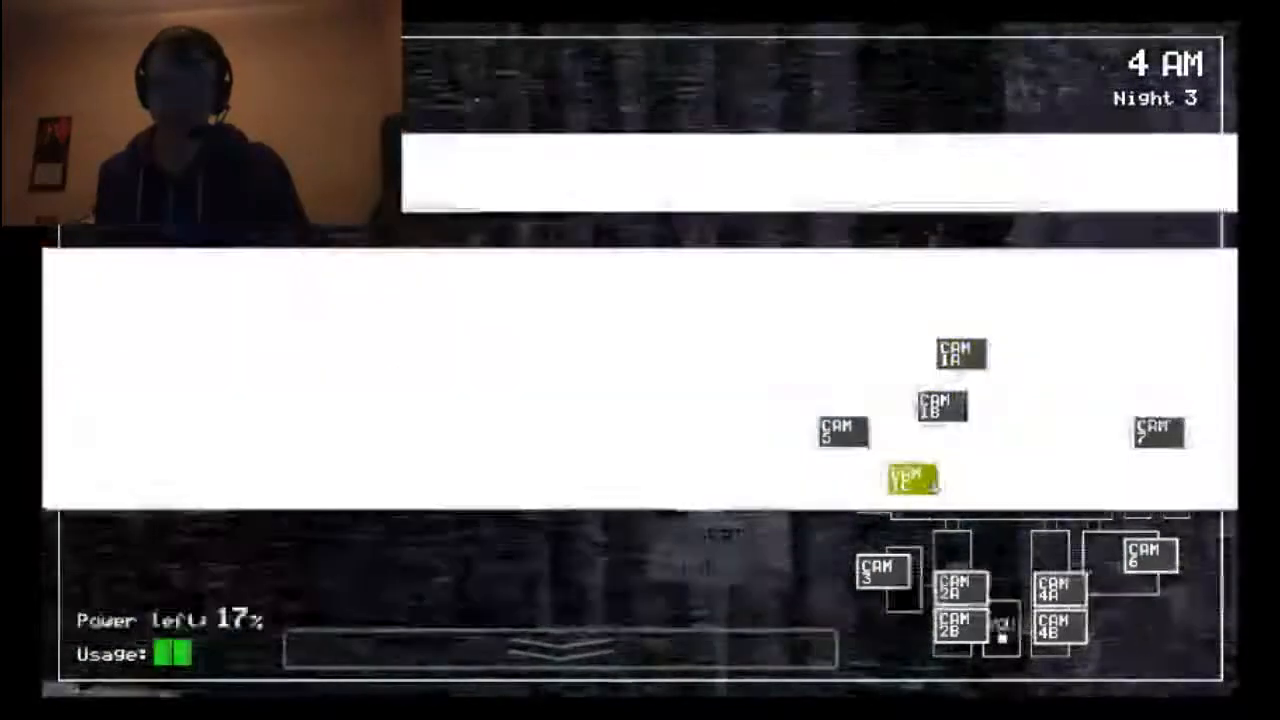
Switch camera feeds once more as the last power drains and the night ends in defeat.
click(556, 650)
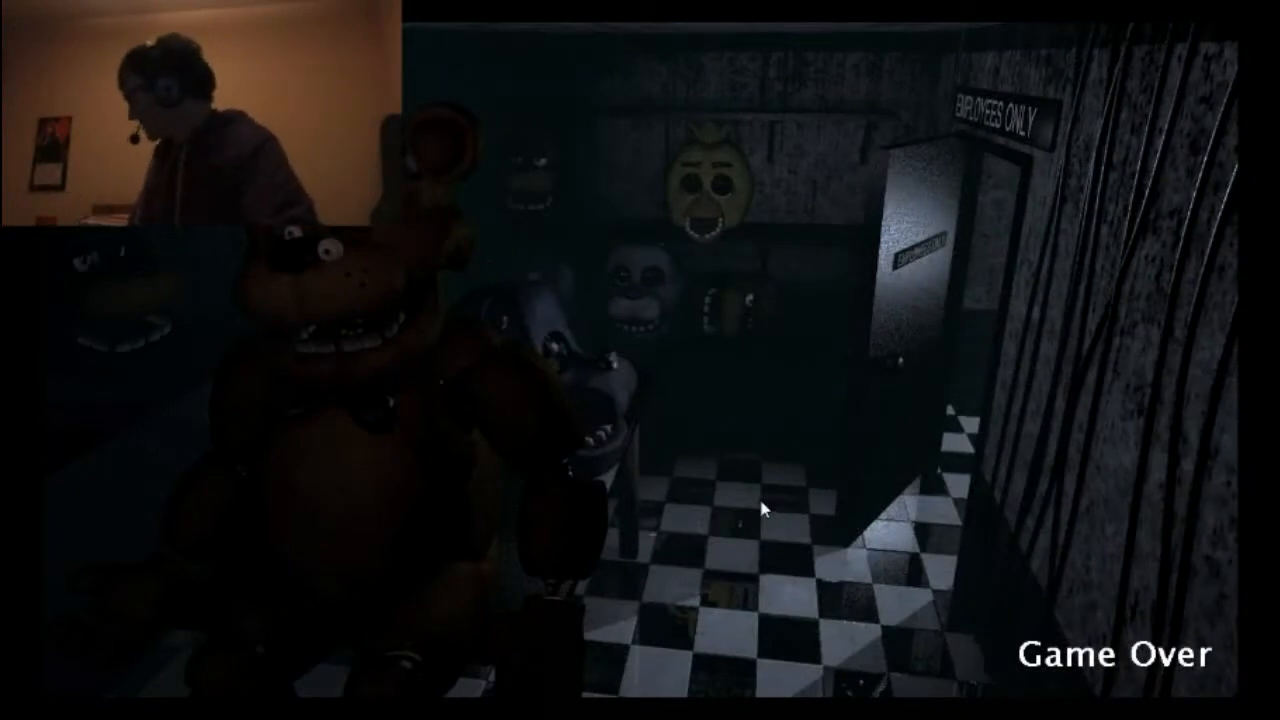
mouse_move(738, 412)
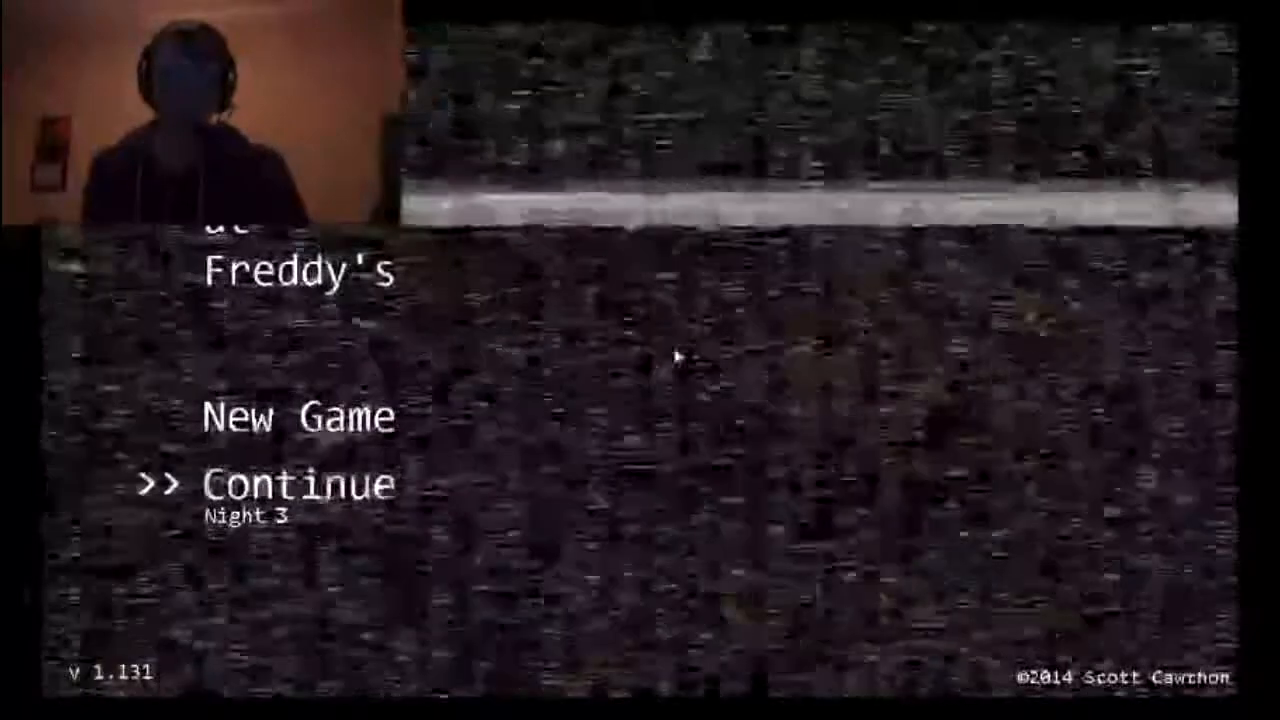
Continue the saved Night 3 again and bring up the camera monitor at 12 AM.
click(296, 486)
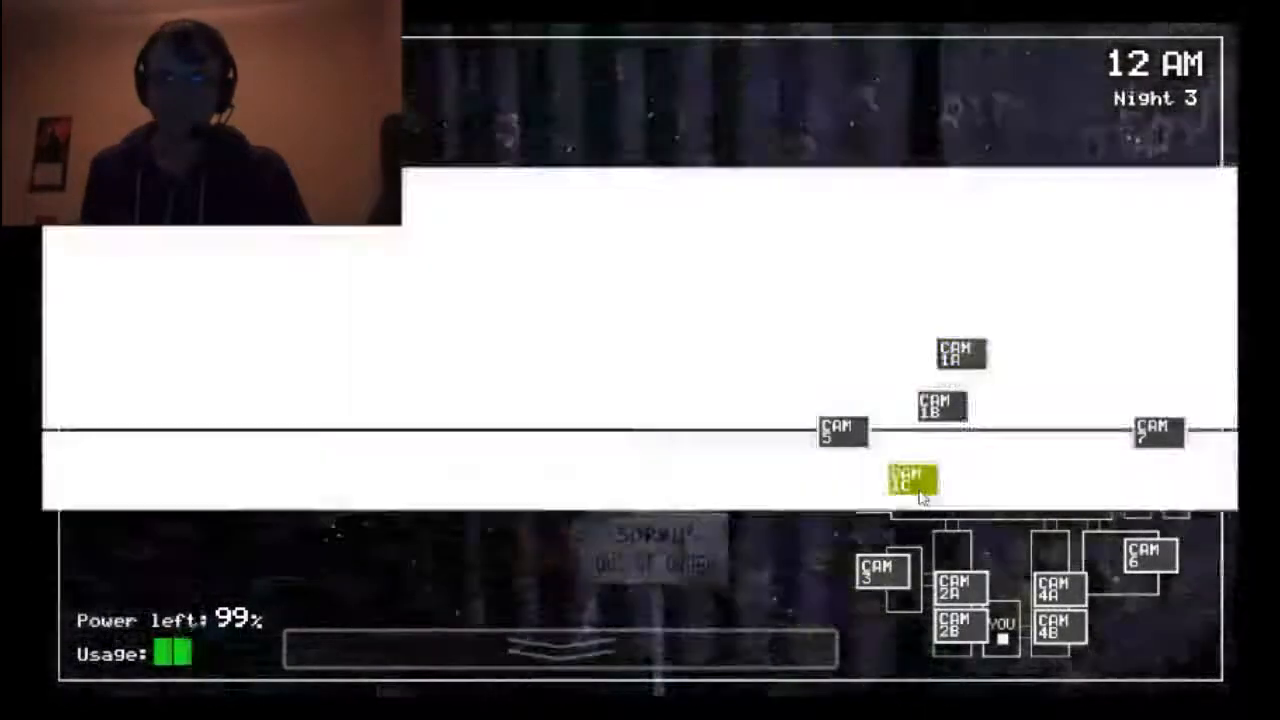
click(556, 650)
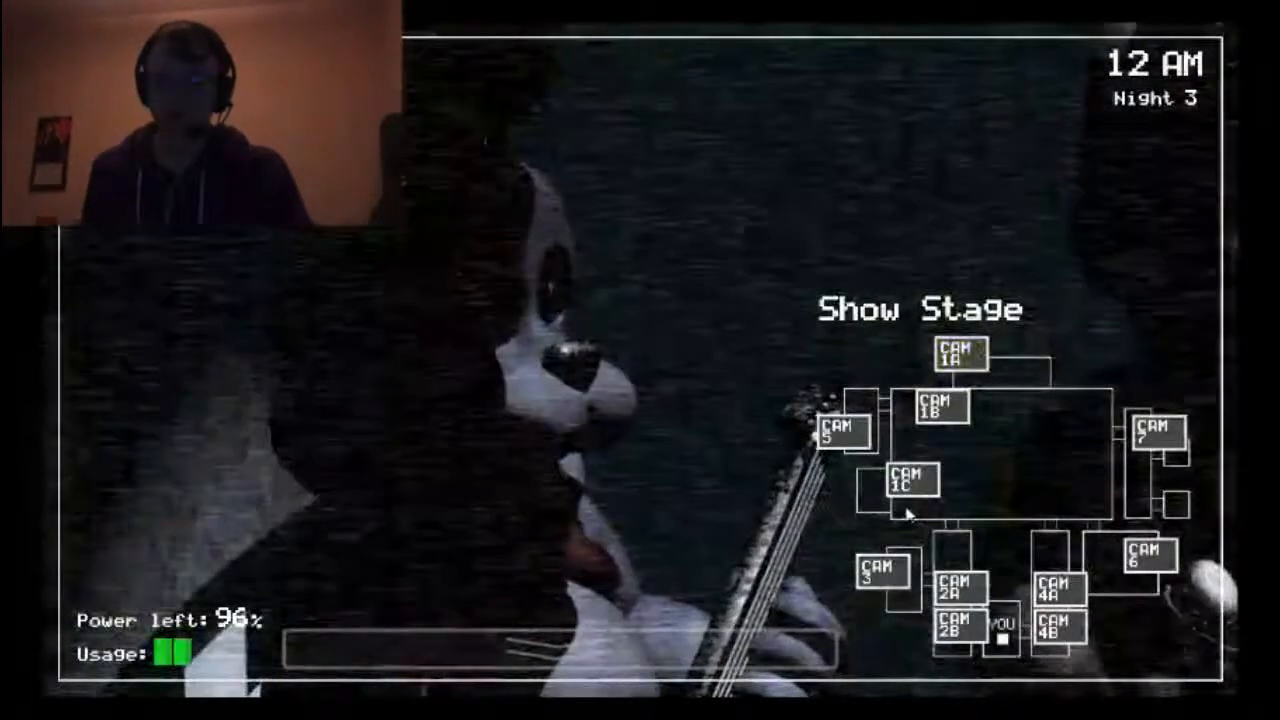
Lower the camera monitor to return to the office facing the left doorway.
click(640, 690)
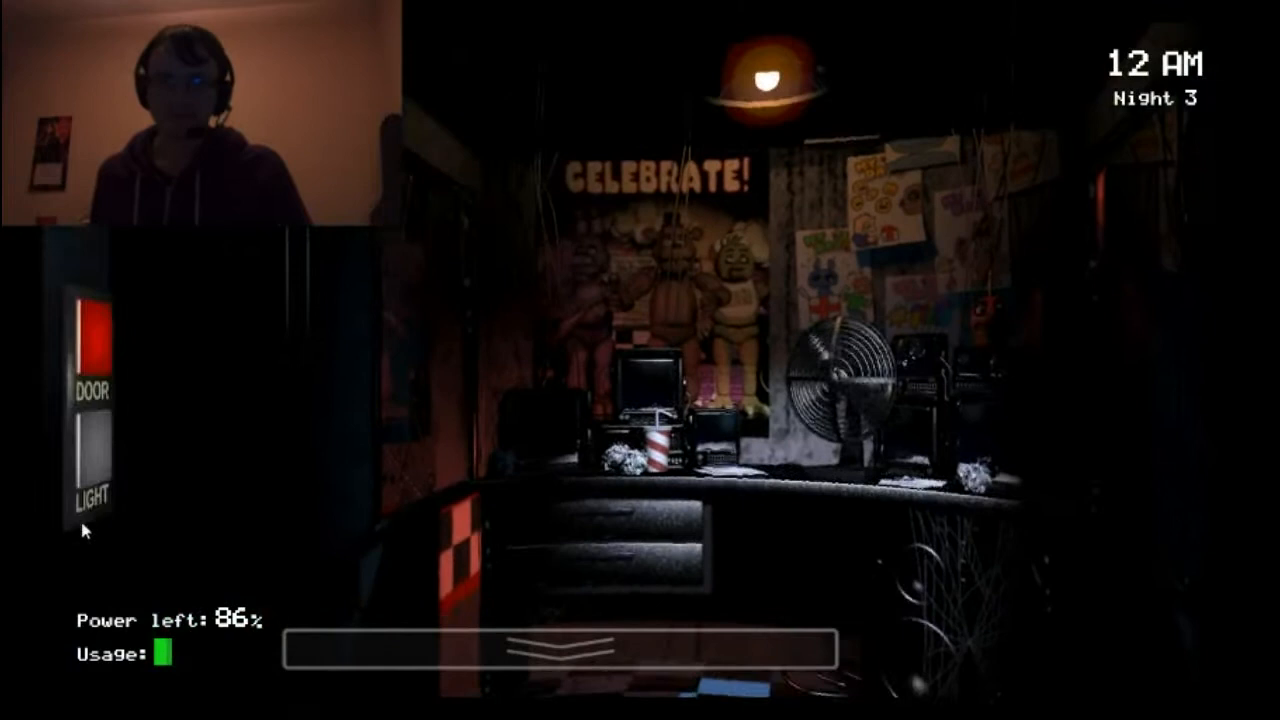
mouse_move(1240, 456)
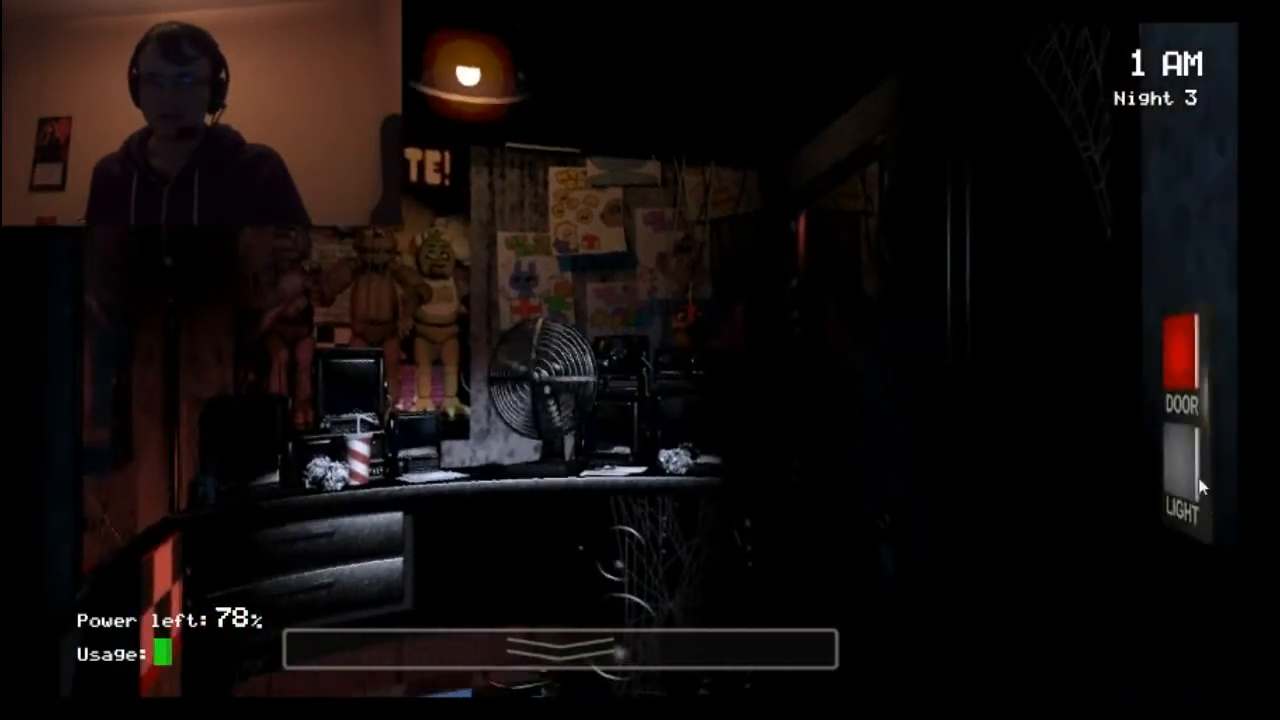
Shut the right office door as the clock reaches 1 AM.
click(1184, 360)
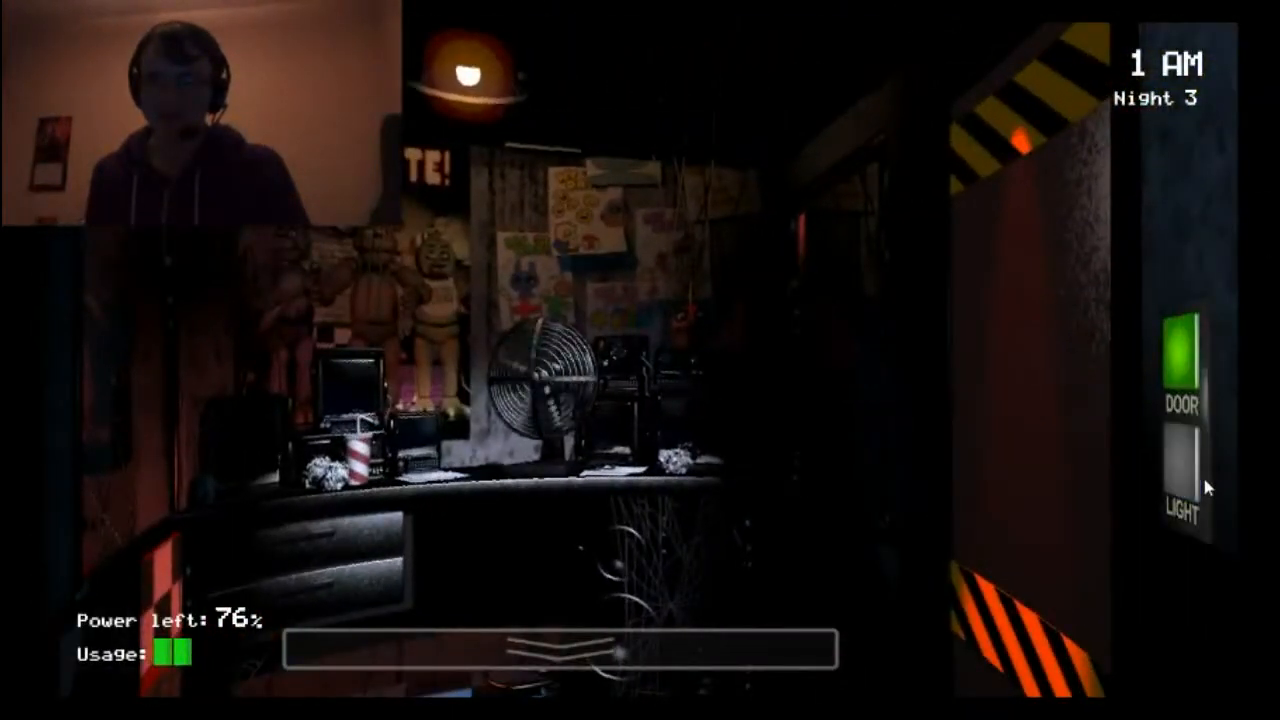
Keep the right door closed while watching the open left doorway until 2 AM.
click(1186, 364)
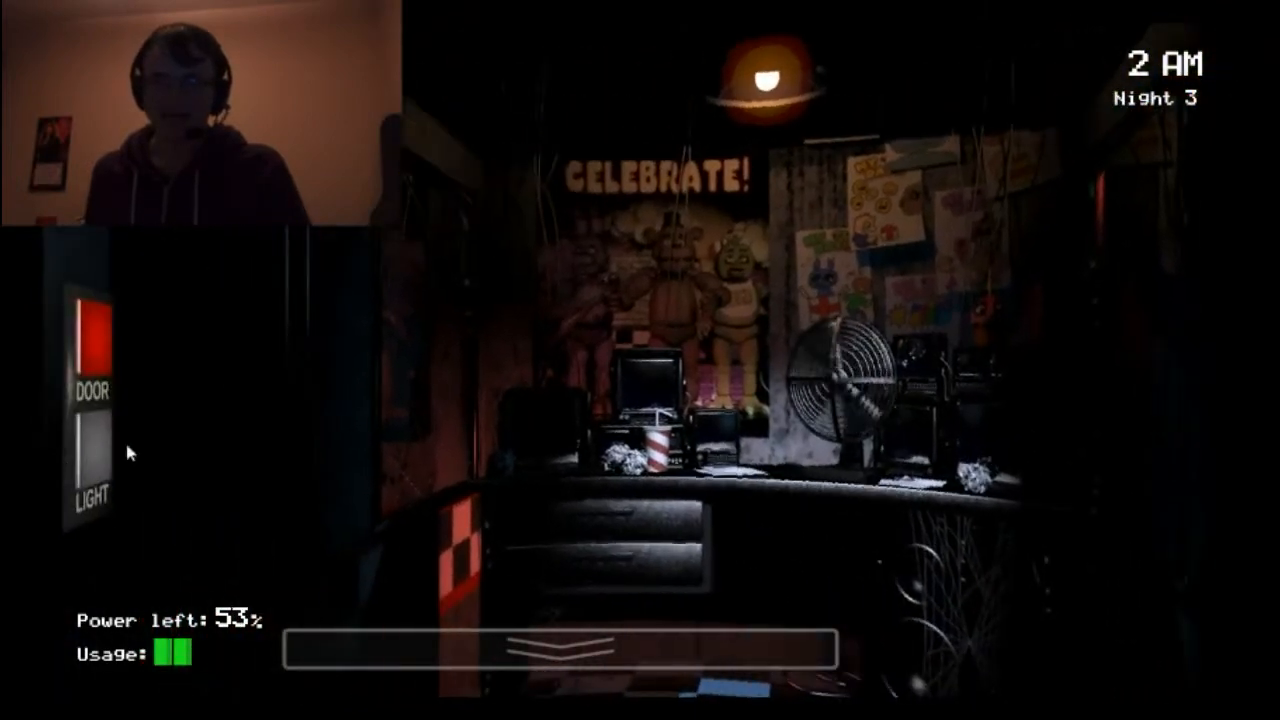
Reopen the right door, shut it again, then leave it open with the right hallway lit at 3 AM.
click(540, 670)
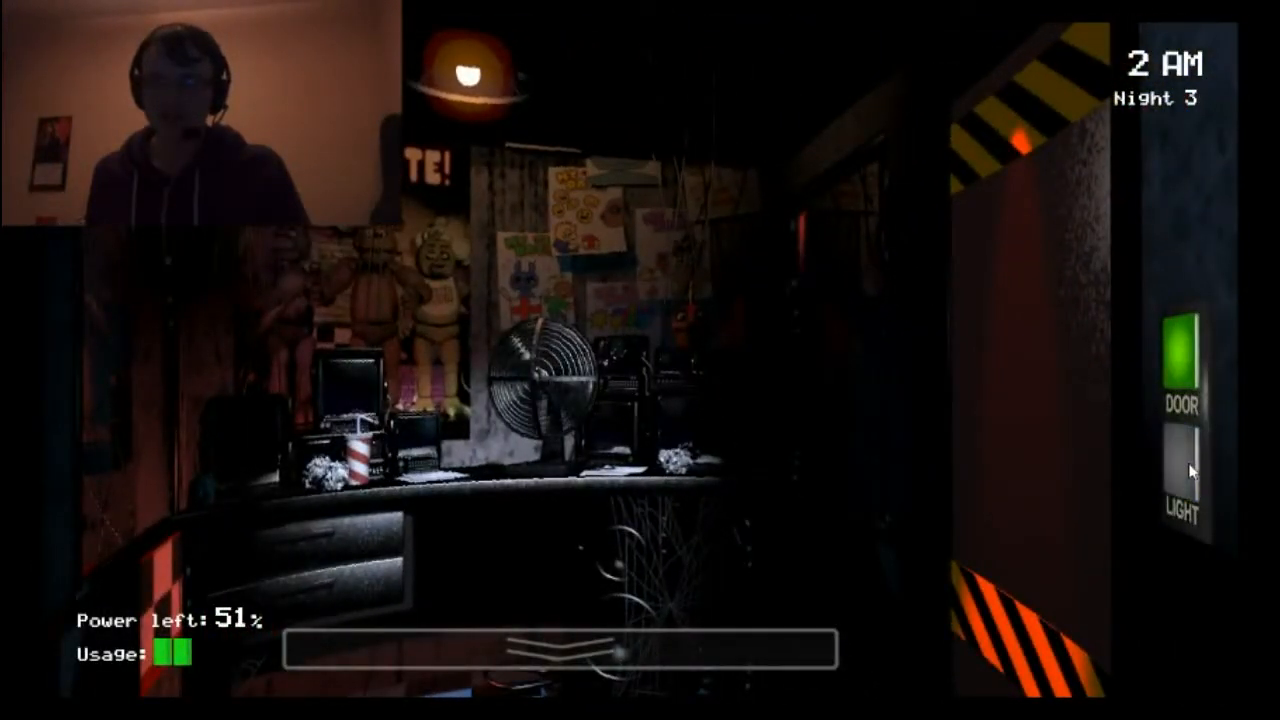
click(1188, 370)
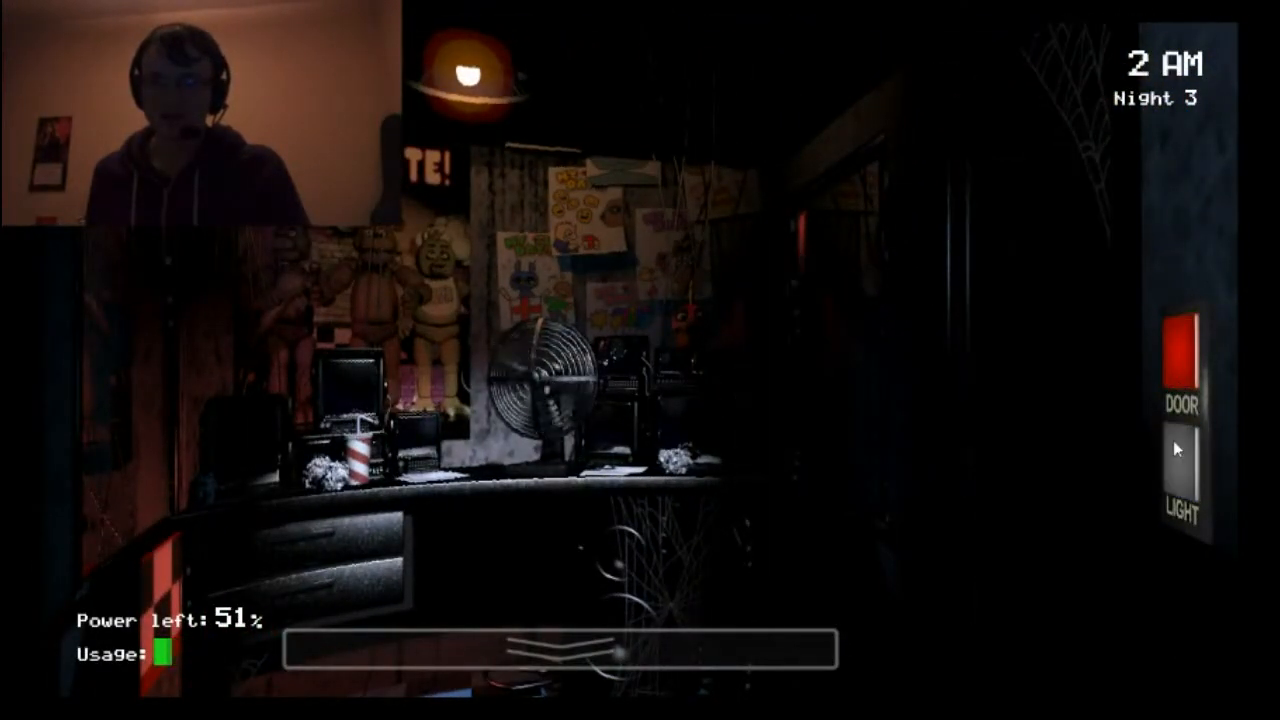
click(1184, 350)
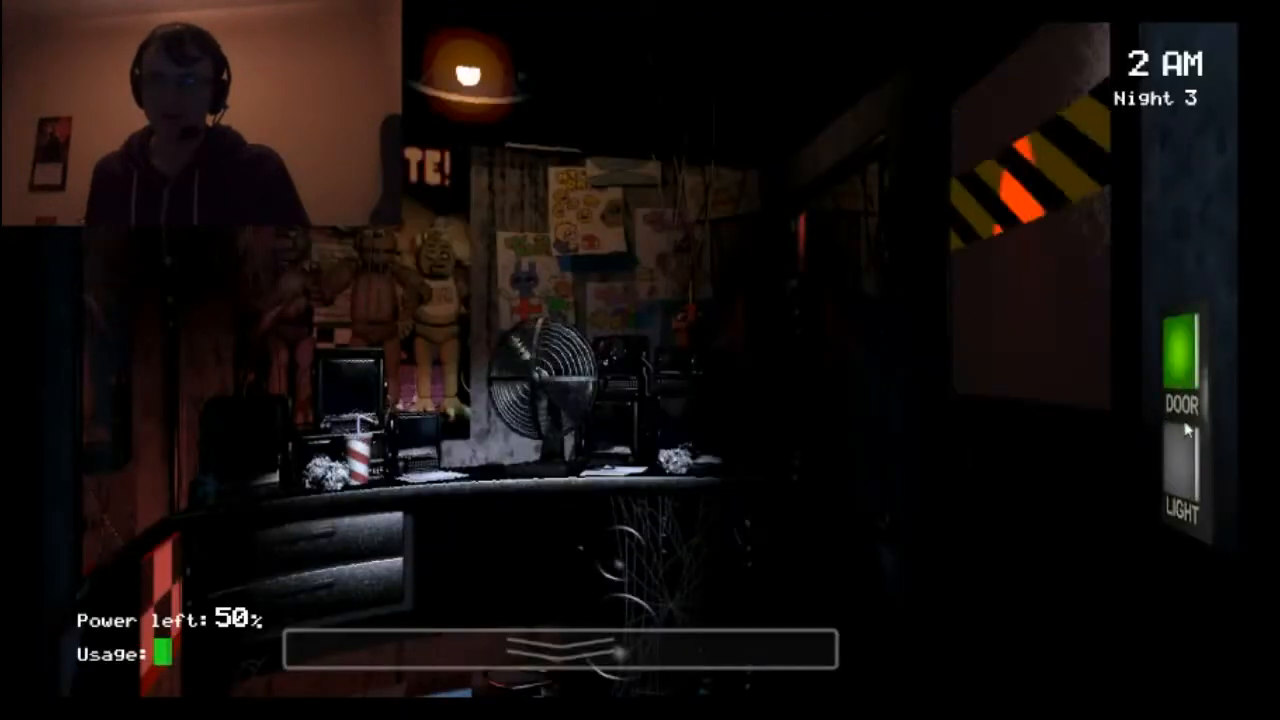
click(1184, 376)
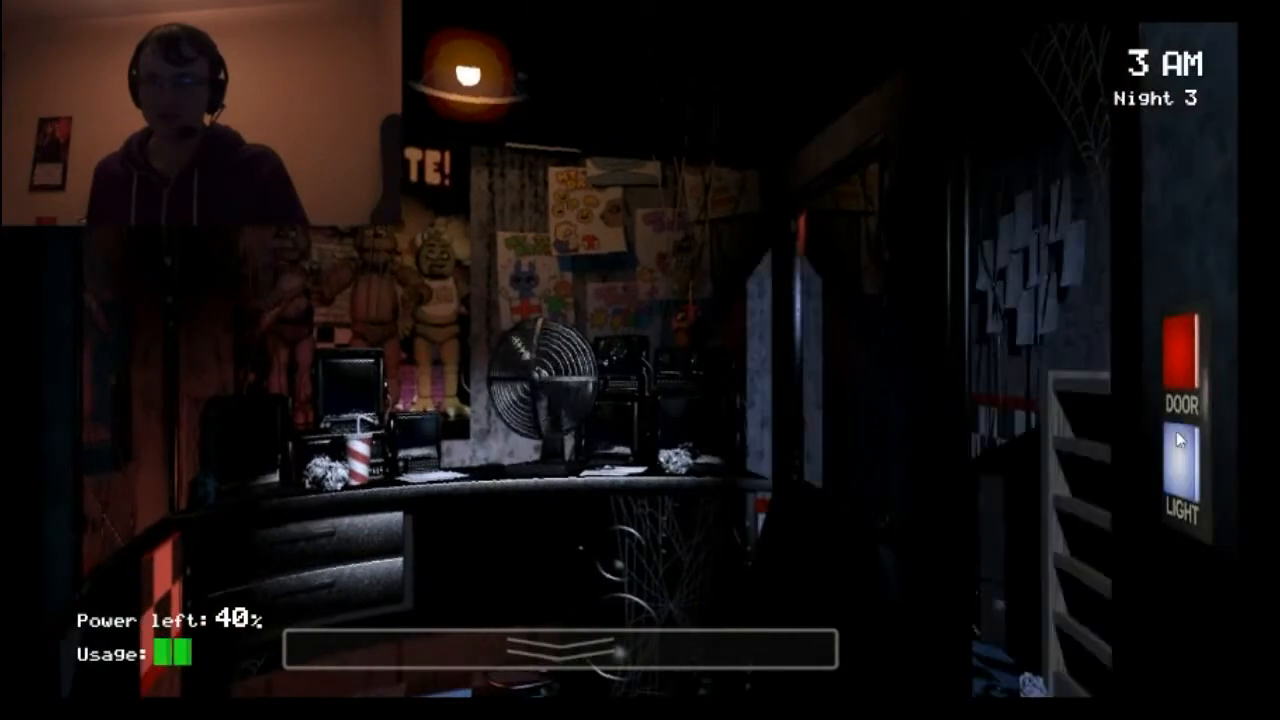
Switch off the right hallway light and check the camera feeds on the map at 4 AM.
click(556, 660)
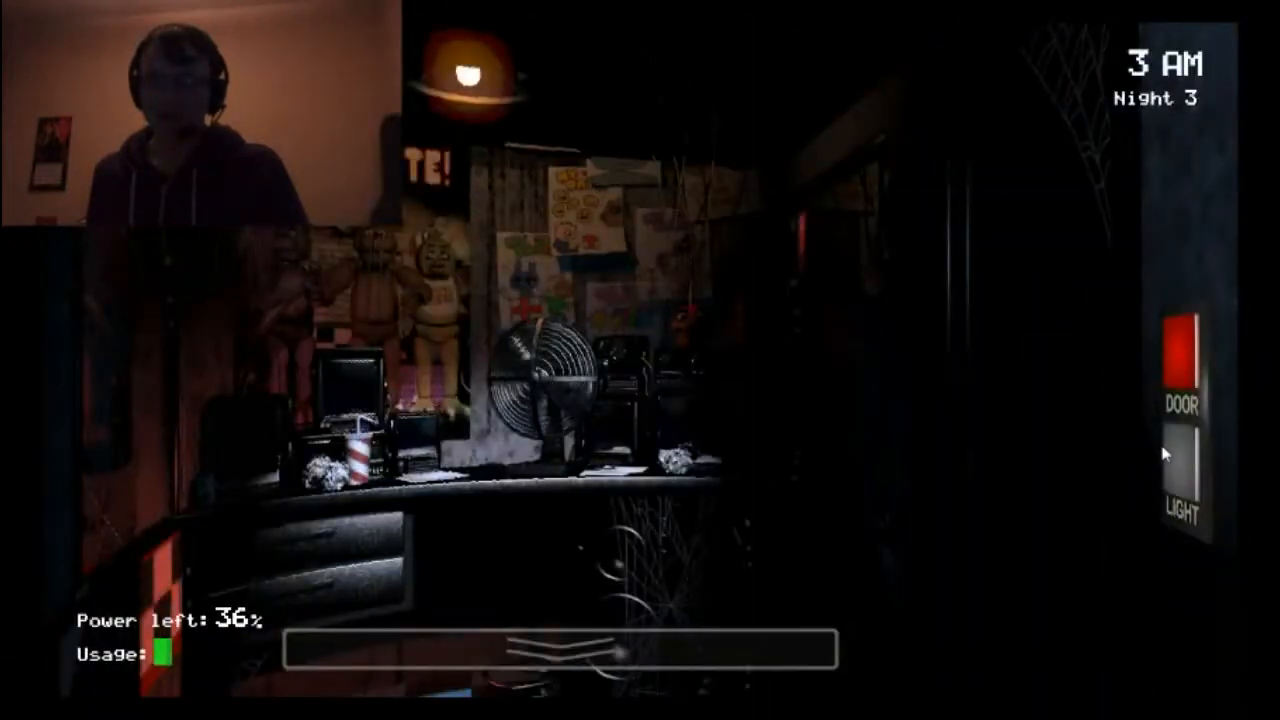
click(1186, 480)
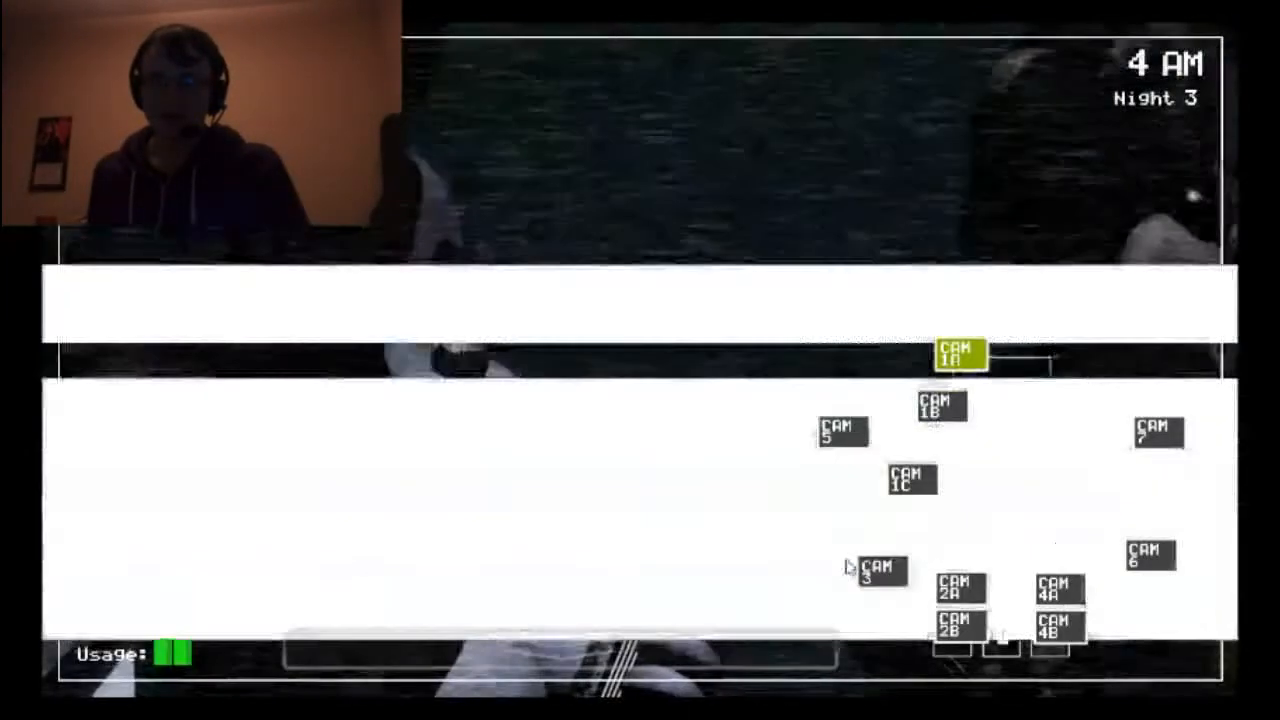
Lower the camera monitor and check the left doorway with 19% power remaining.
click(908, 480)
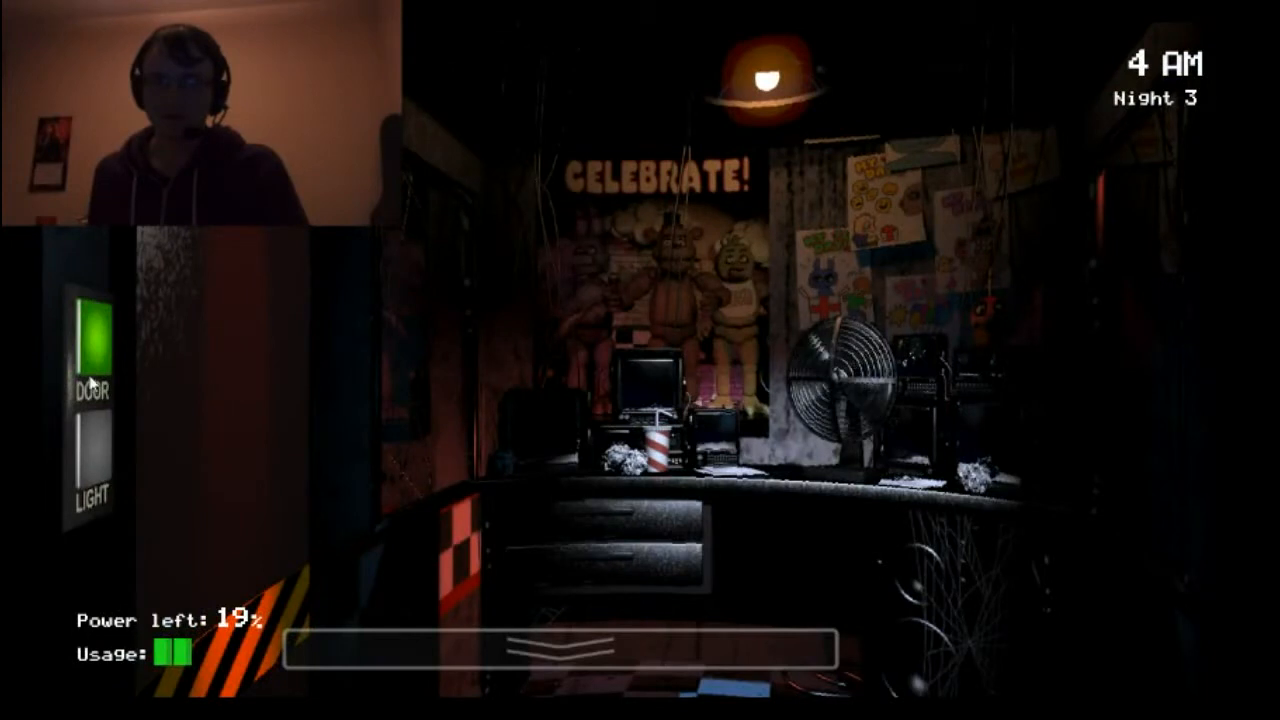
click(90, 340)
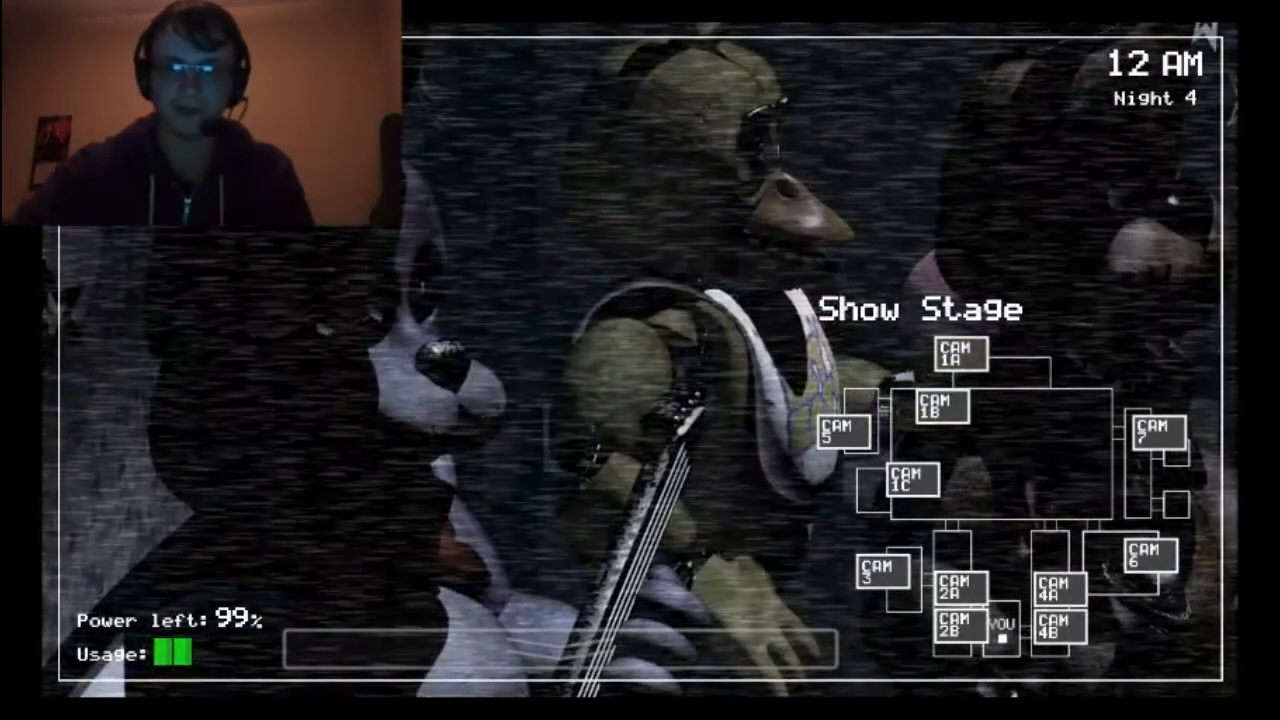
View the Show Stage CAM 1A feed as Night 4 begins at 12 AM.
click(956, 356)
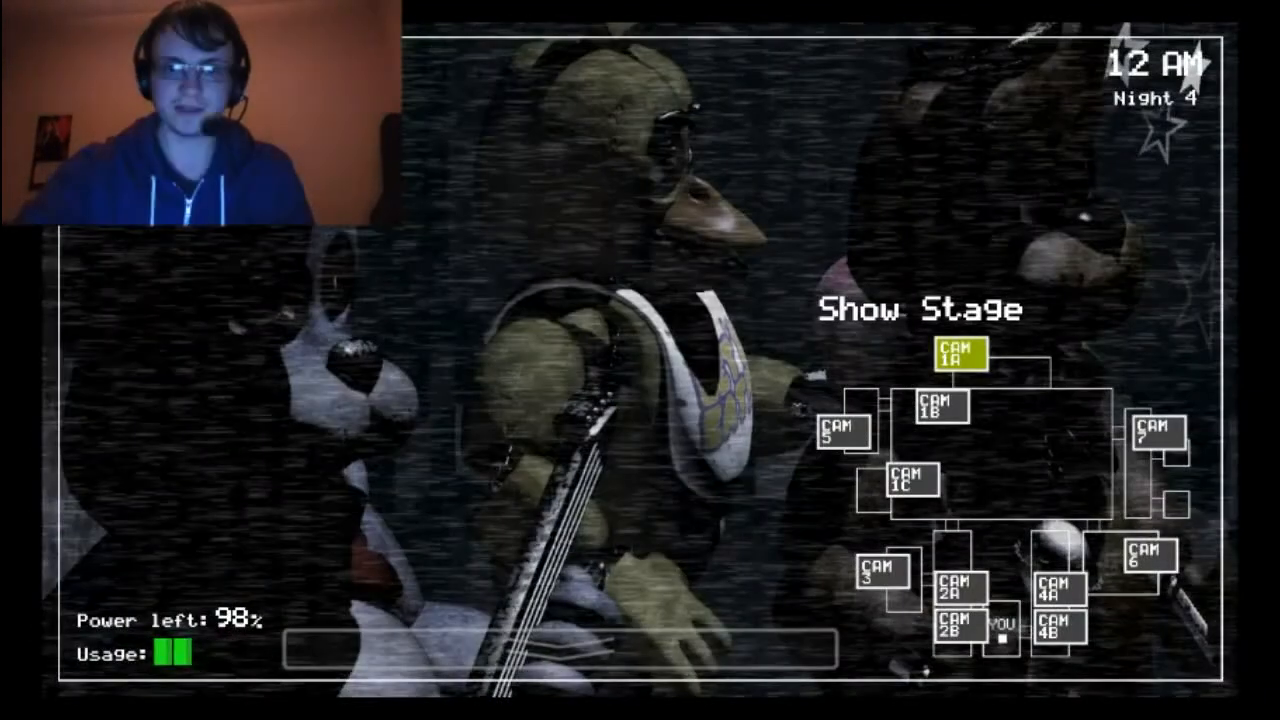